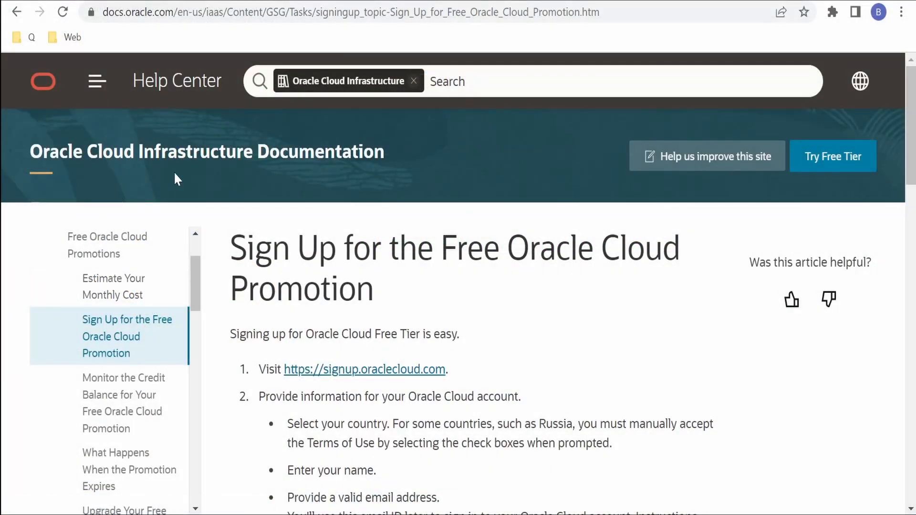
pyautogui.moveTo(245, 324)
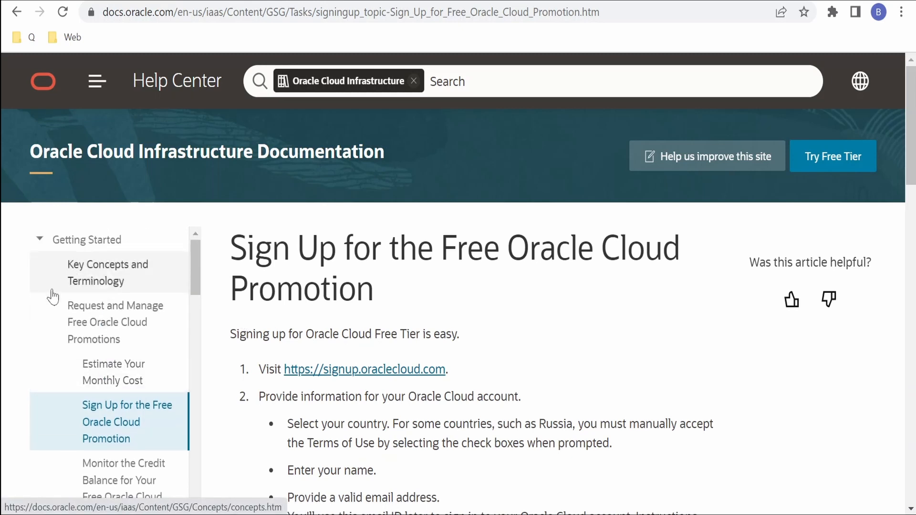
# Scroll through the Google results for 'oracle cloud sign up', then return to the Oracle sign-up docs
pyautogui.click(114, 305)
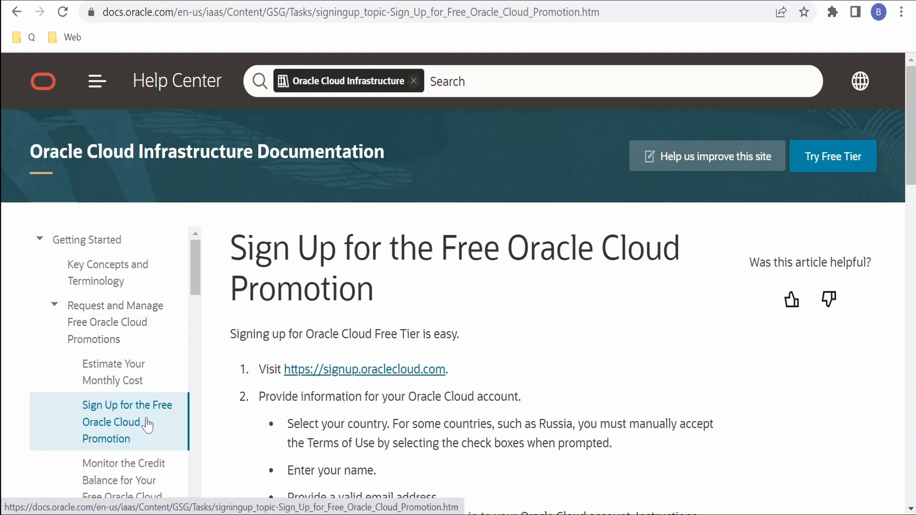
pyautogui.scroll(-3)
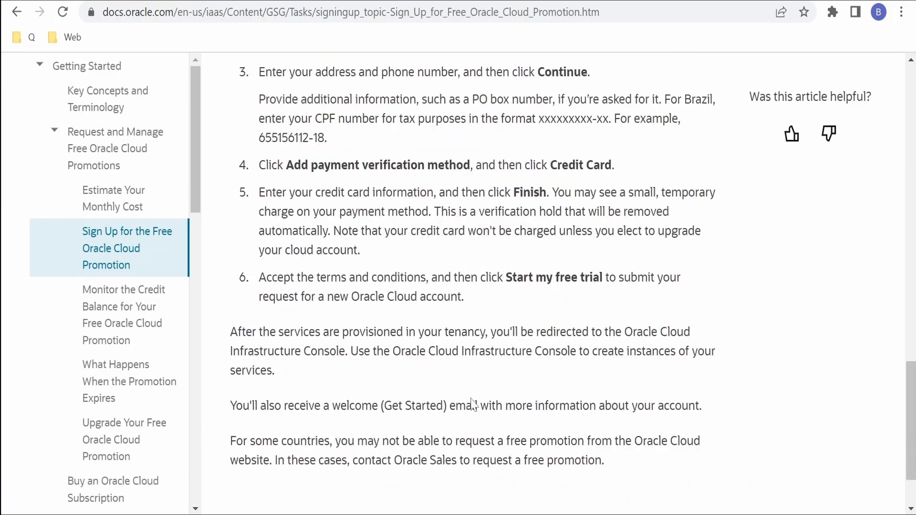
pyautogui.scroll(3)
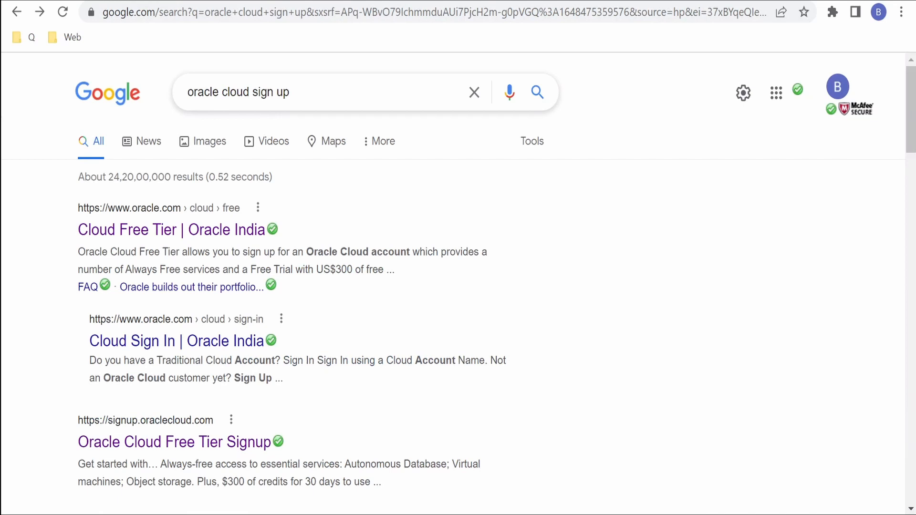
pyautogui.scroll(-3)
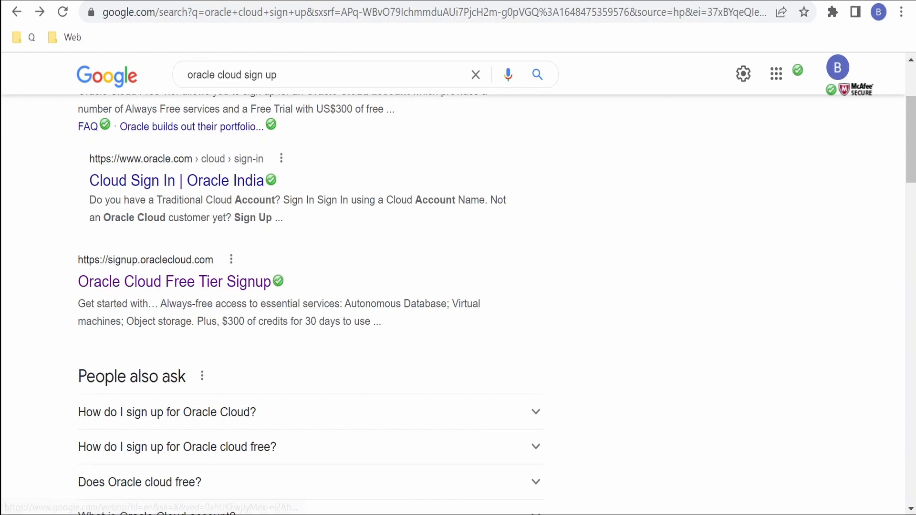
pyautogui.click(173, 282)
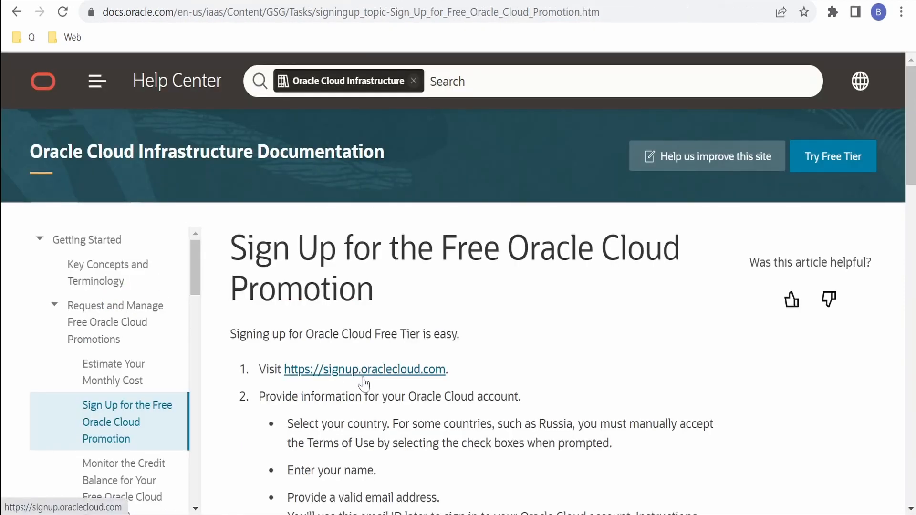
# Open the signup.oraclecloud.com form and set Country/Territory to India
pyautogui.scroll(-3)
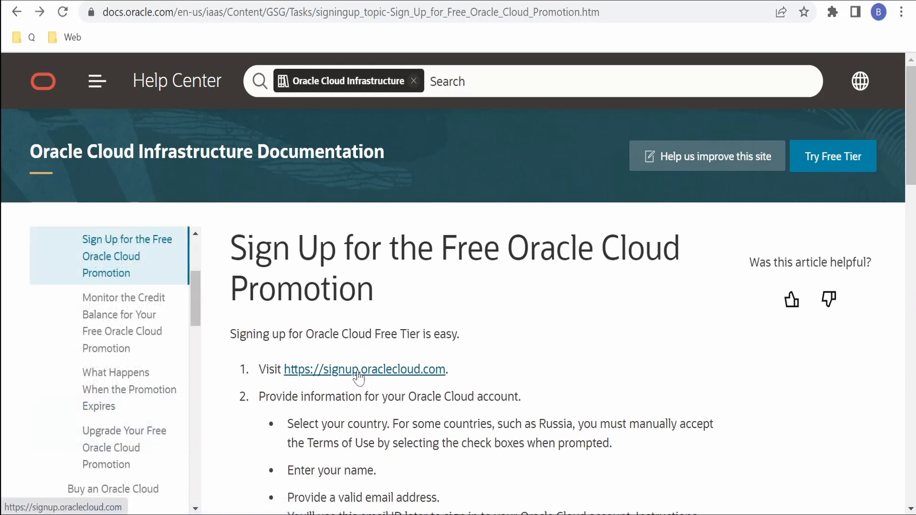
pyautogui.click(358, 370)
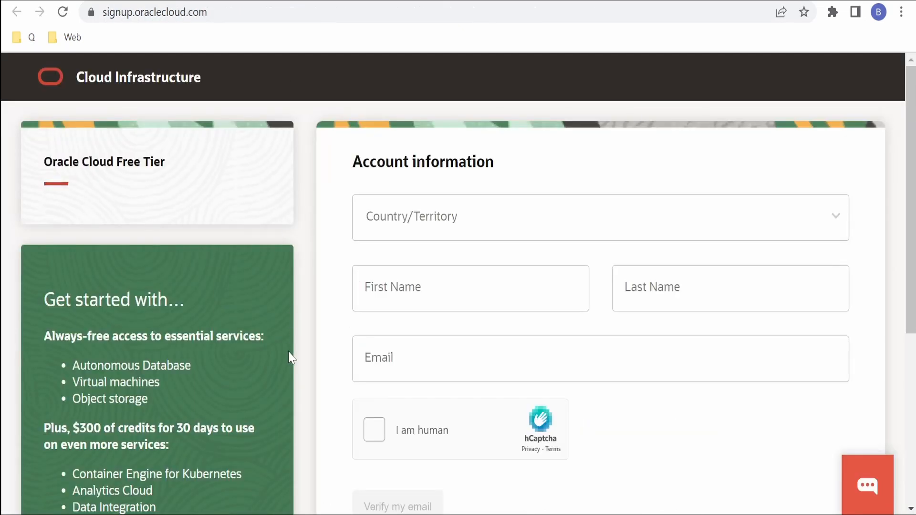
pyautogui.moveTo(109, 191)
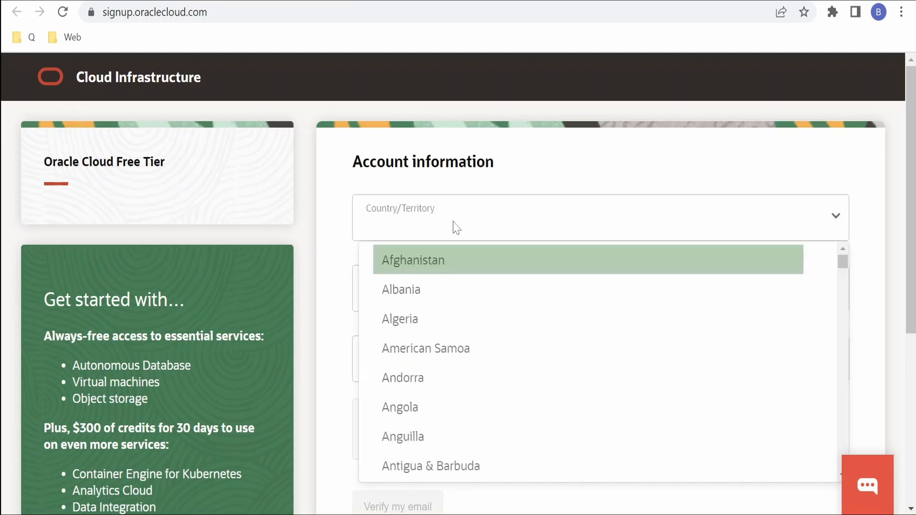
pyautogui.write('ind')
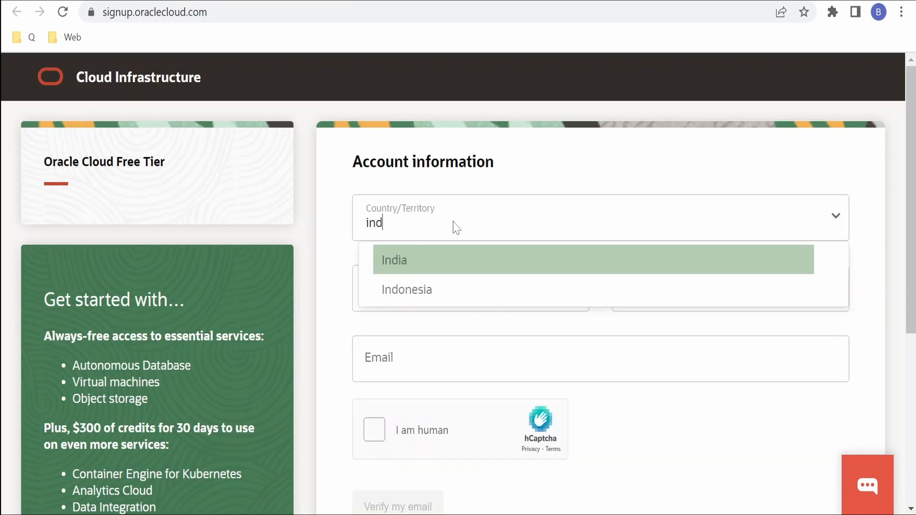
pyautogui.click(394, 260)
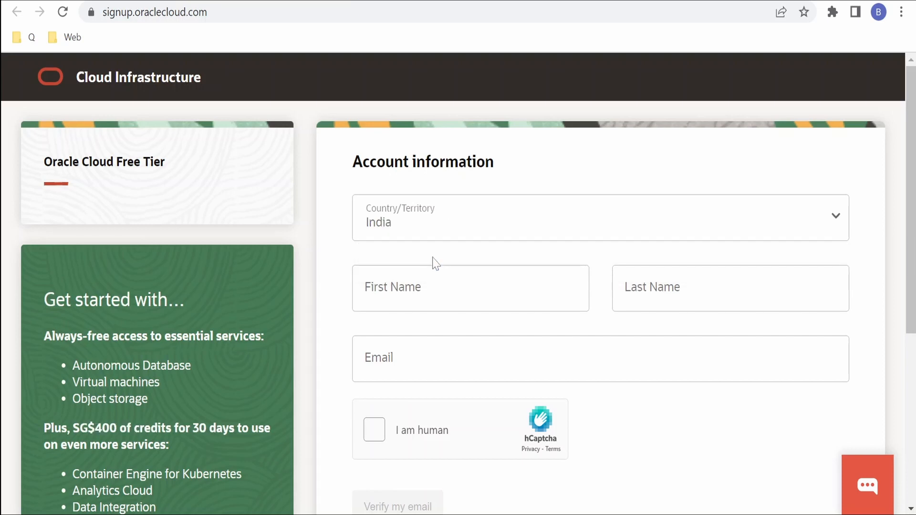
pyautogui.click(470, 288)
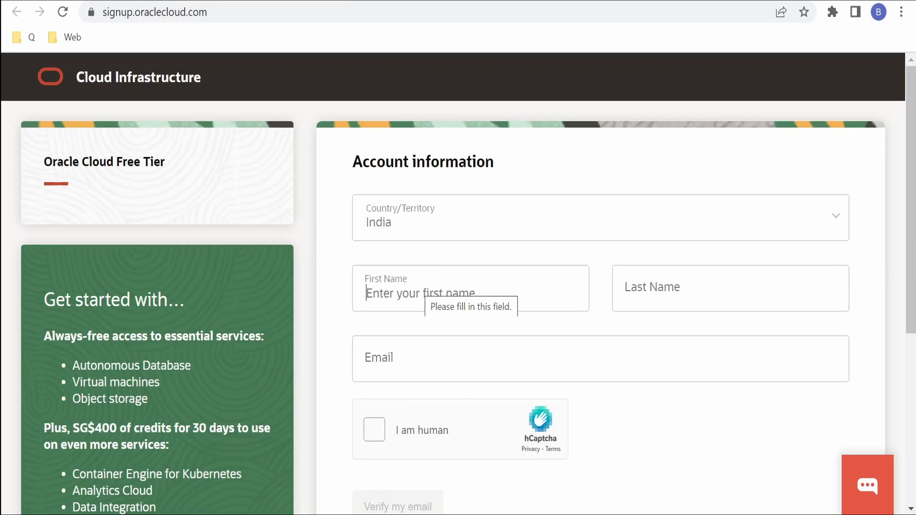
pyautogui.write('BEENUM')
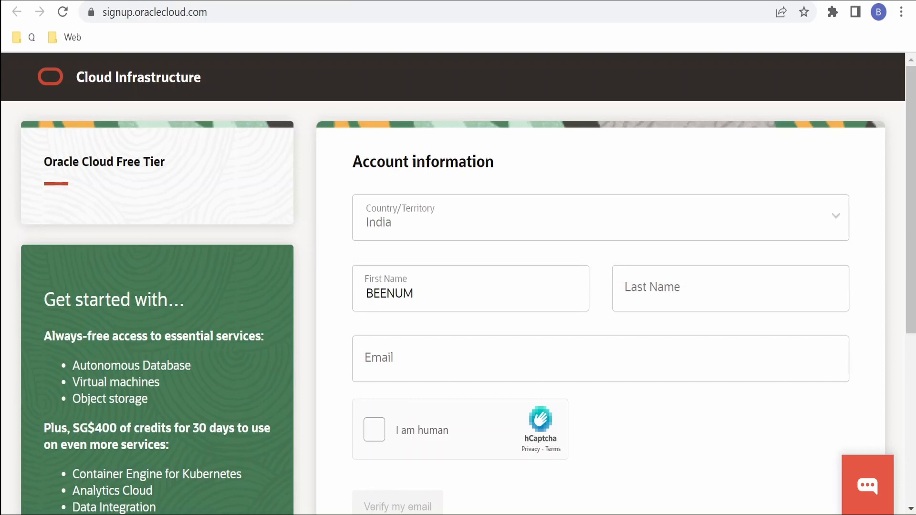
pyautogui.click(730, 288)
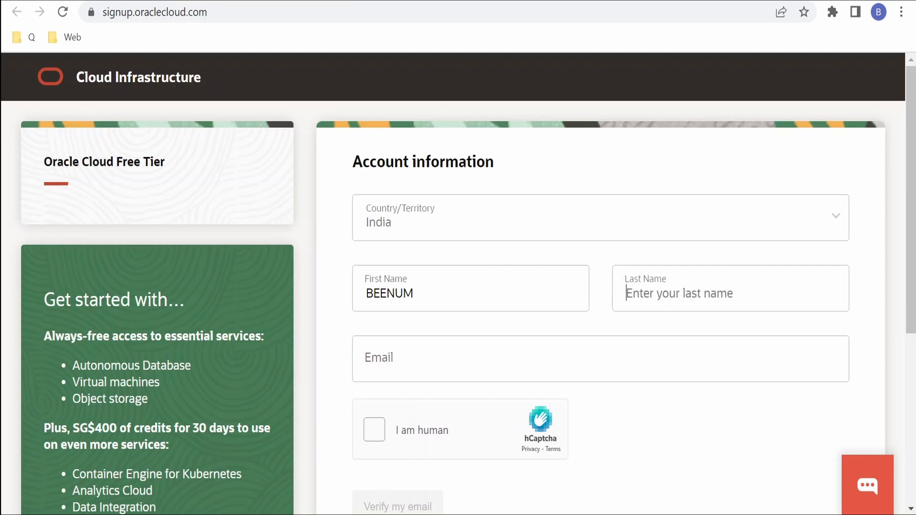
pyautogui.write('LEARNING')
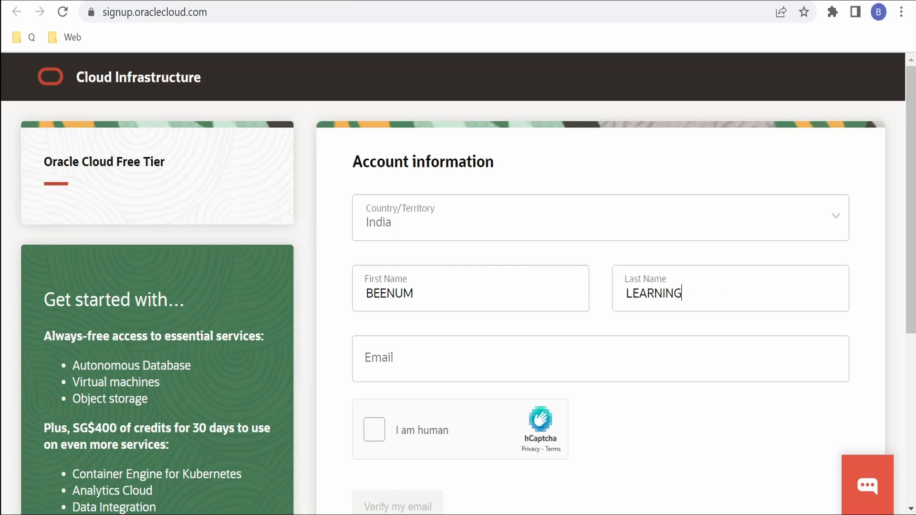
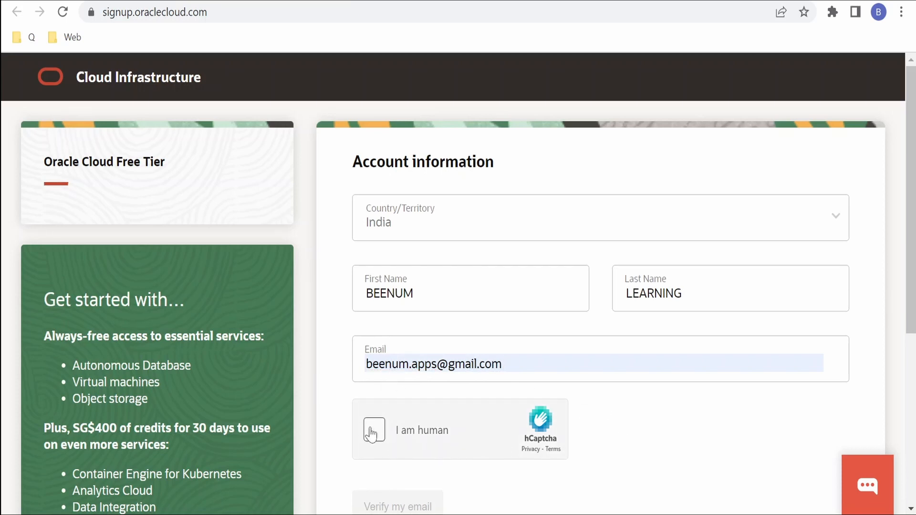
# Pass the hCaptcha by selecting the boat images, then request the email verification link
pyautogui.click(373, 431)
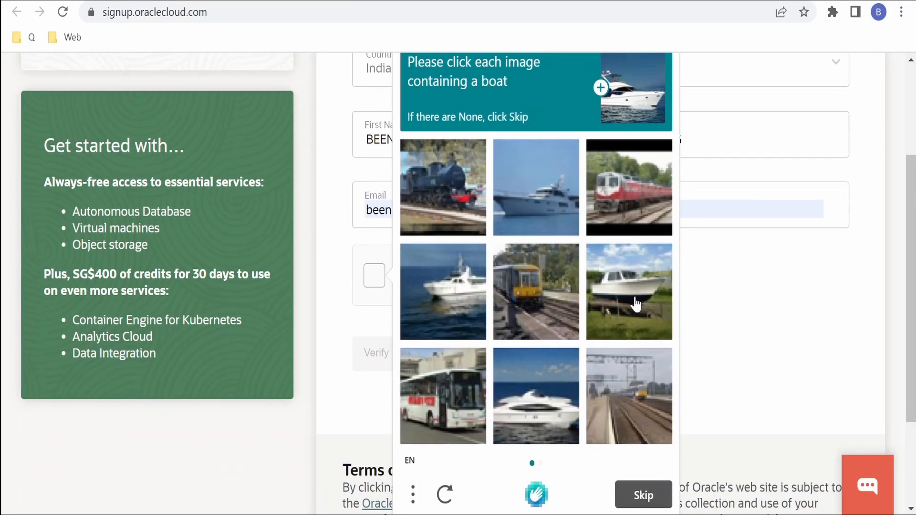
pyautogui.click(629, 291)
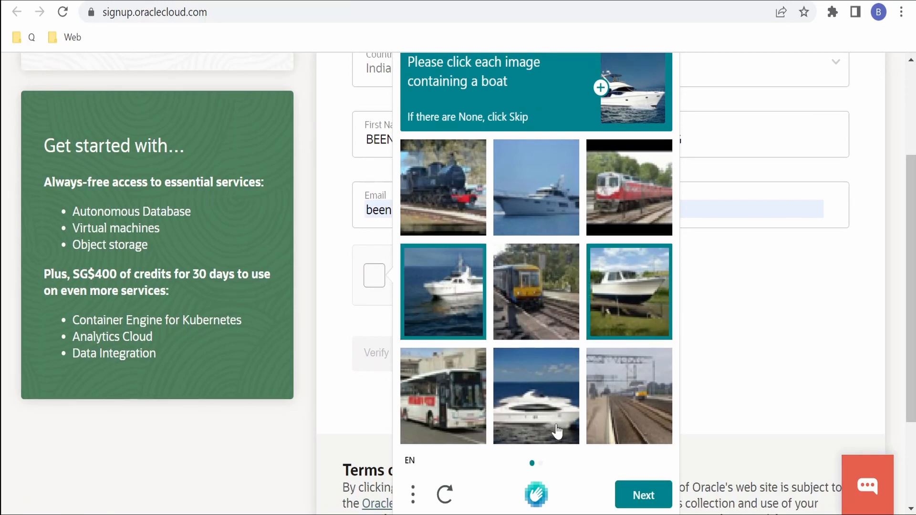
pyautogui.click(644, 495)
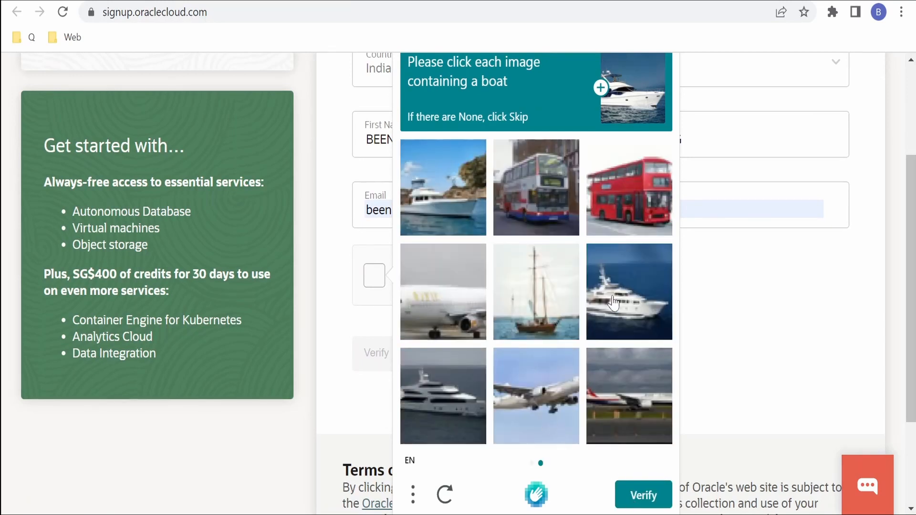
pyautogui.click(630, 292)
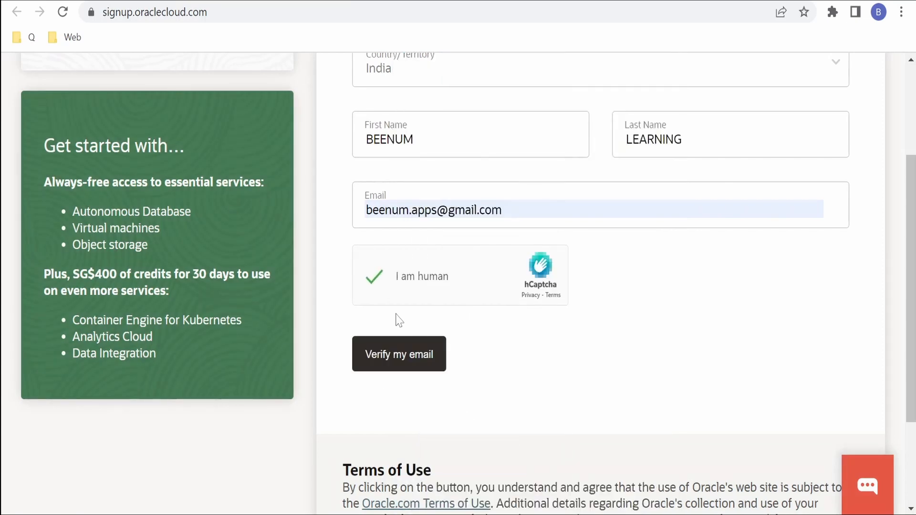
pyautogui.moveTo(412, 324)
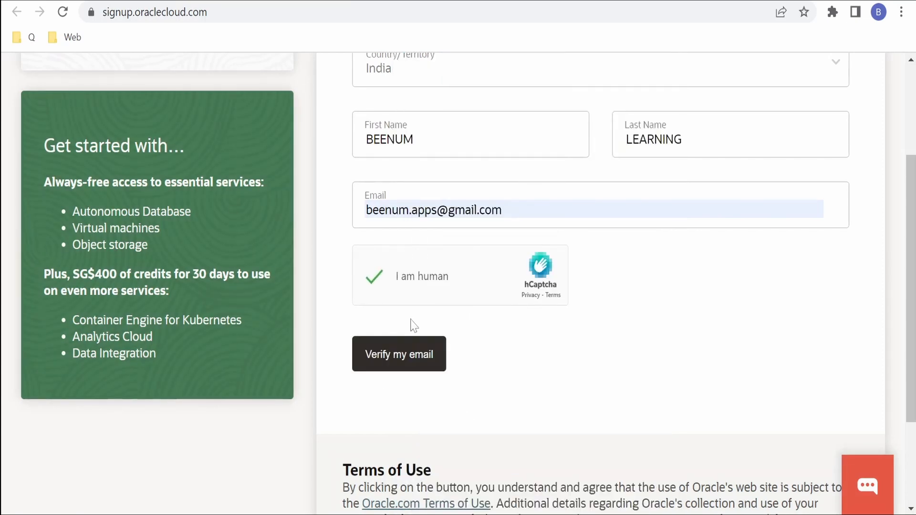
pyautogui.scroll(-3)
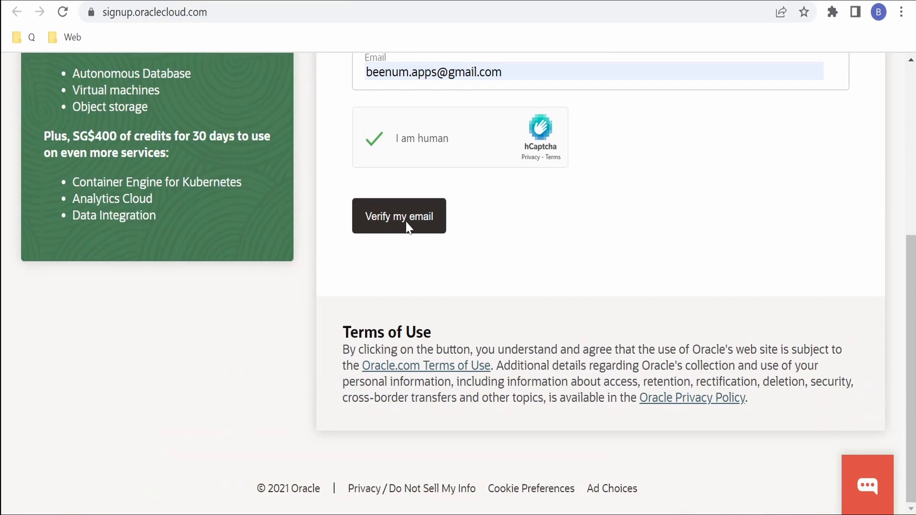
pyautogui.click(399, 216)
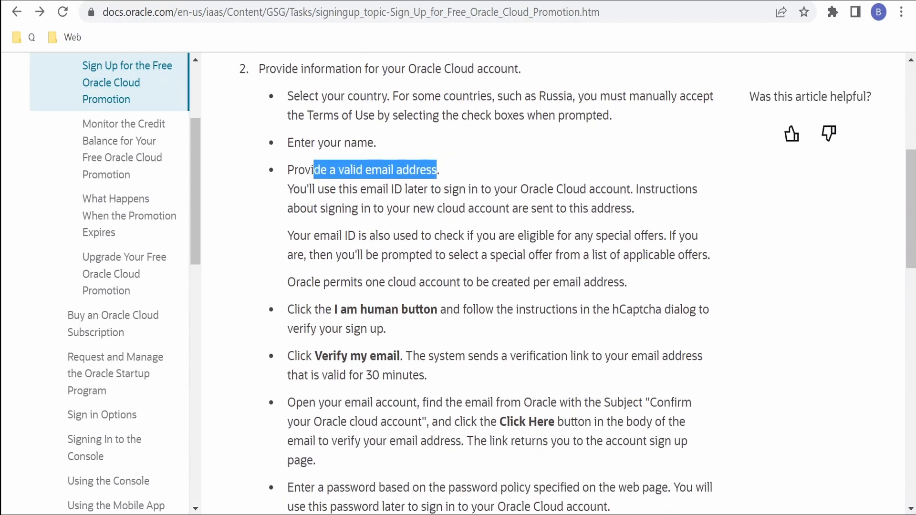
# Scroll the docs to the step 2 bullets on 'Verify my email' and the password policy
pyautogui.scroll(-3)
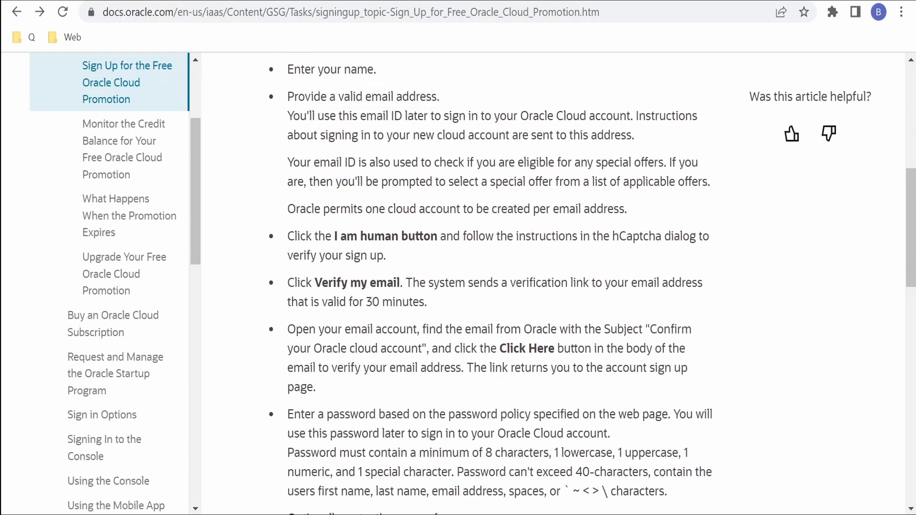
pyautogui.doubleClick(343, 283)
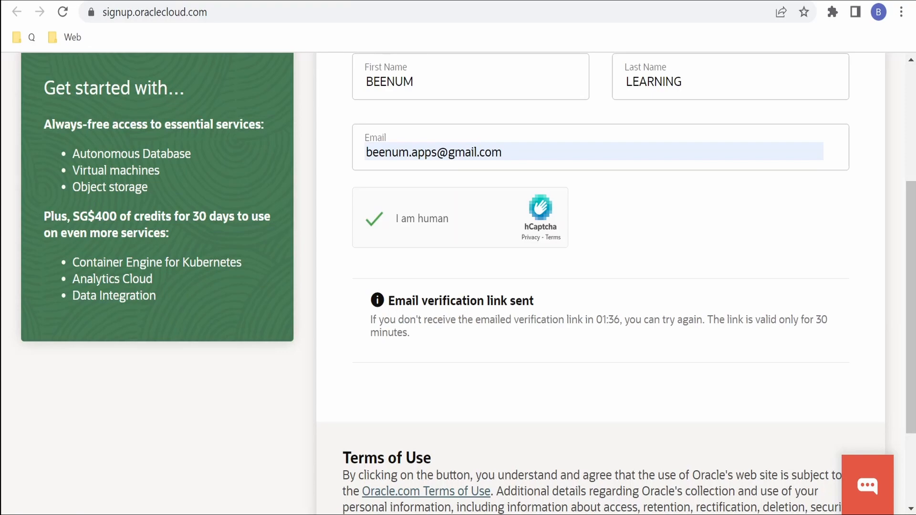
pyautogui.moveTo(463, 75)
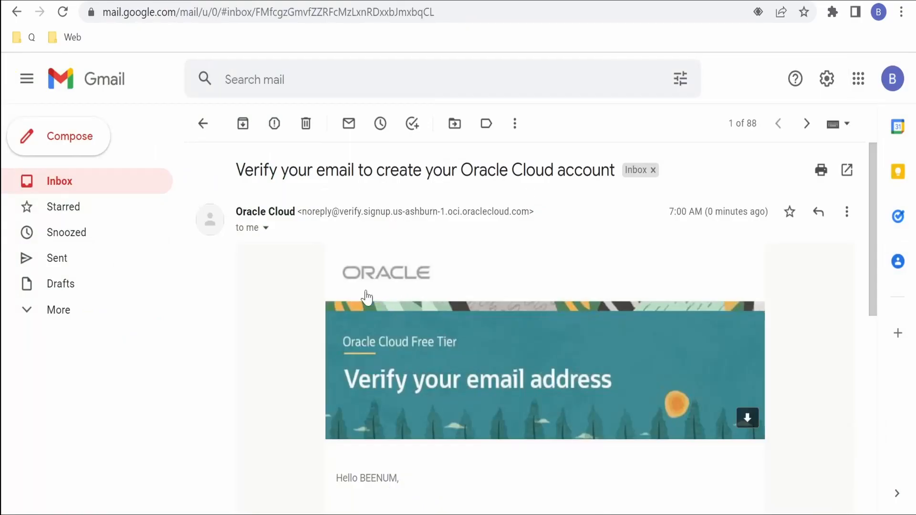
pyautogui.moveTo(312, 282)
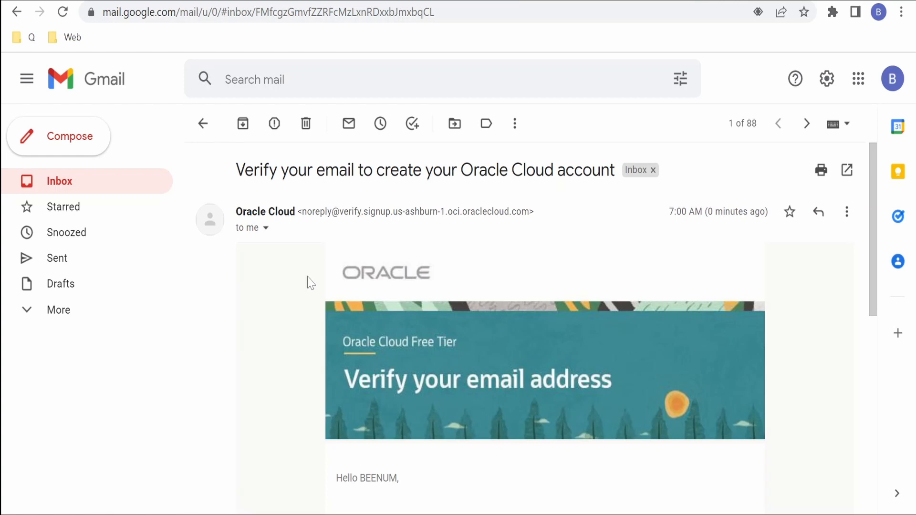
# Follow the Verify email button in Oracle's 'Verify your email' message in Gmail
pyautogui.scroll(-3)
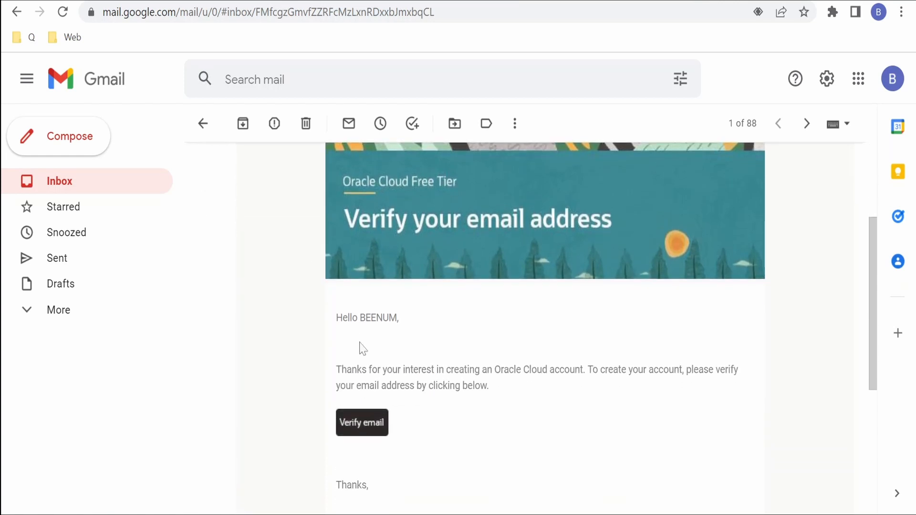
pyautogui.moveTo(473, 406)
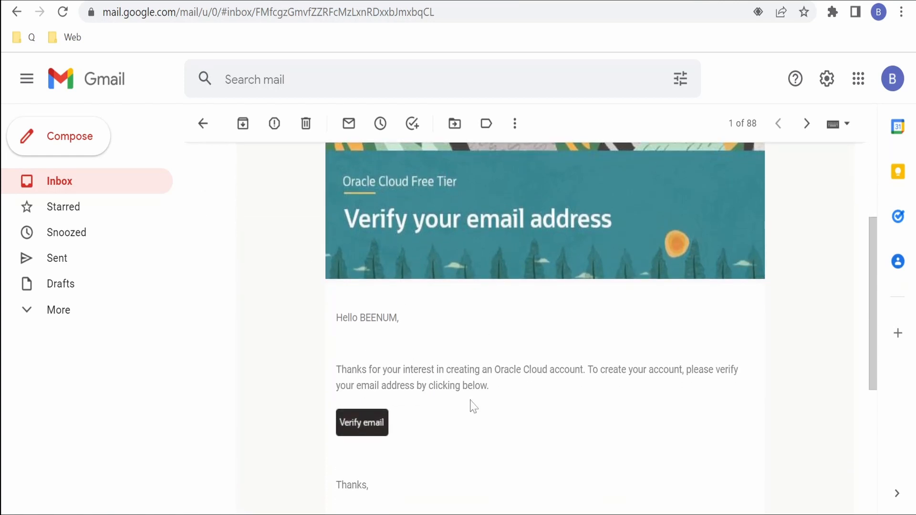
pyautogui.click(362, 423)
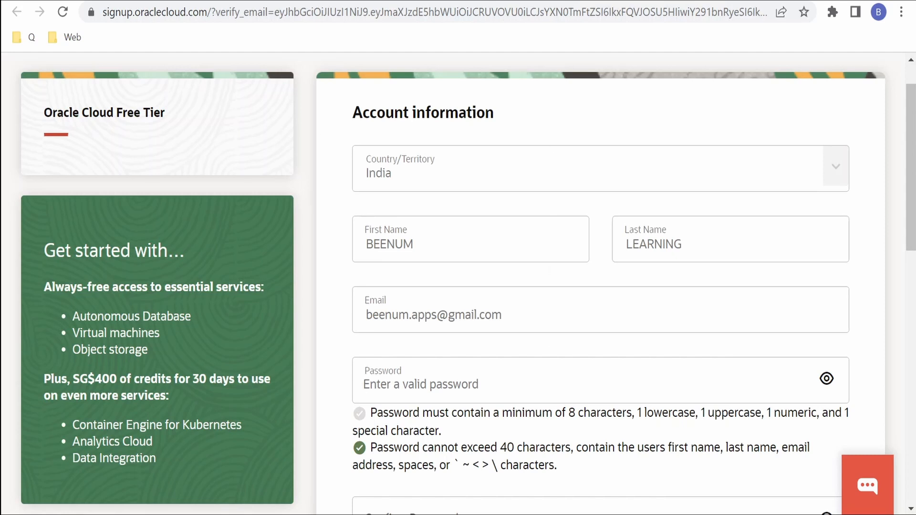
pyautogui.moveTo(48, 44)
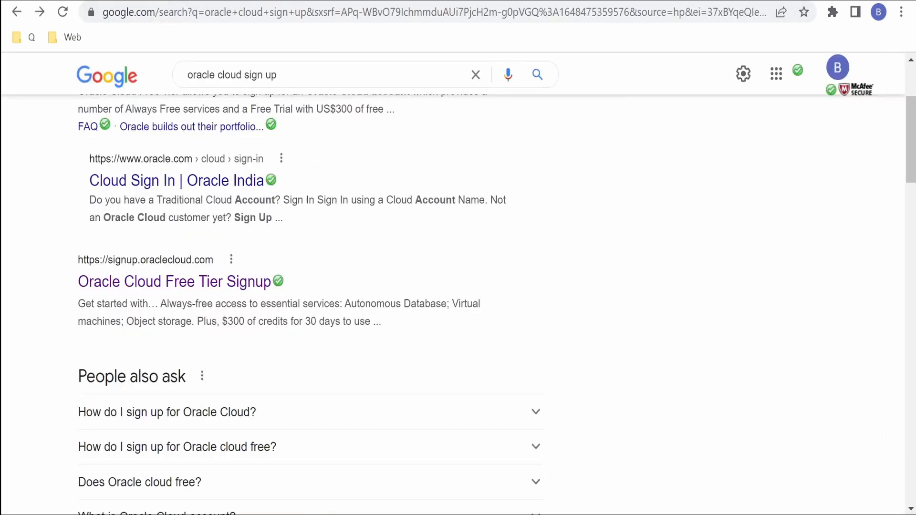
pyautogui.click(177, 282)
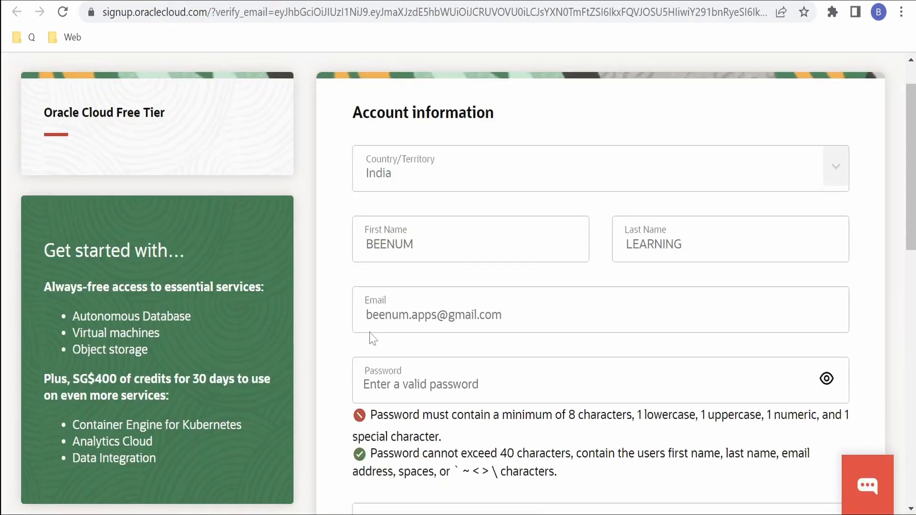
pyautogui.click(370, 315)
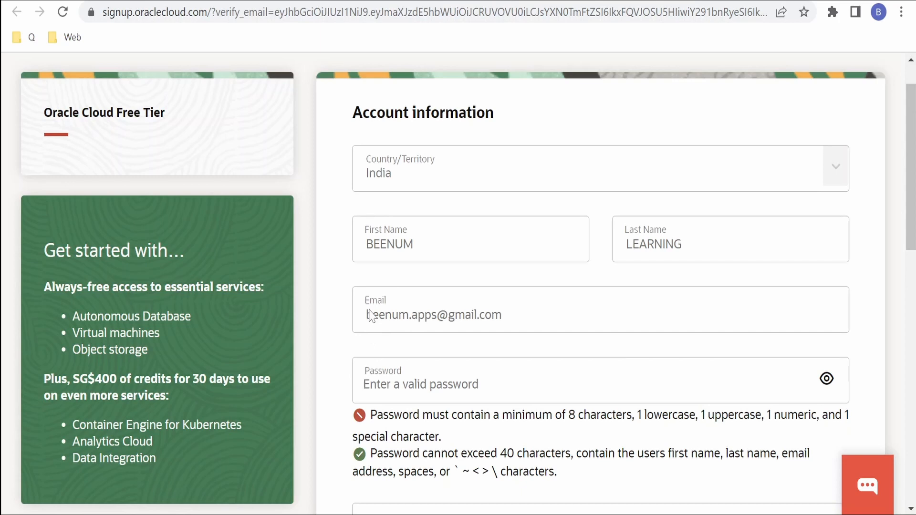
pyautogui.moveTo(572, 109)
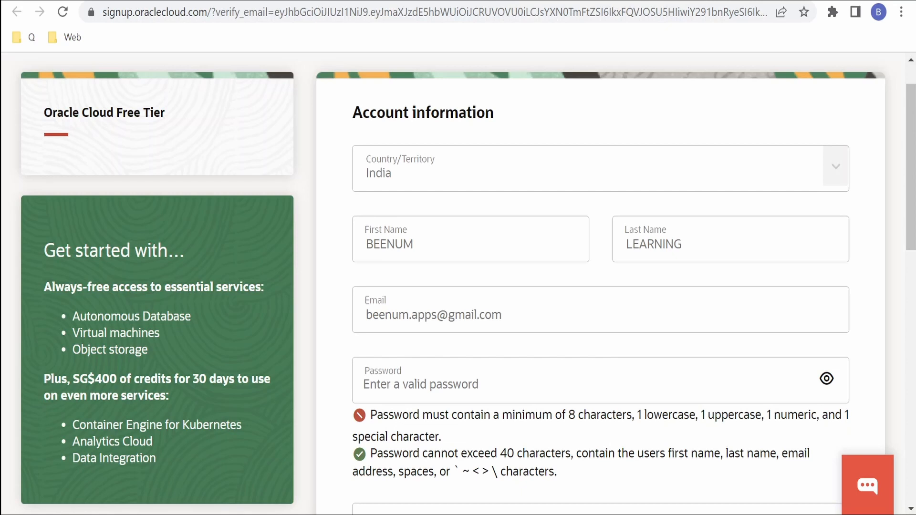
# Enter a matching password and confirmation, and company name BEENUM LEARNING
pyautogui.write('••')
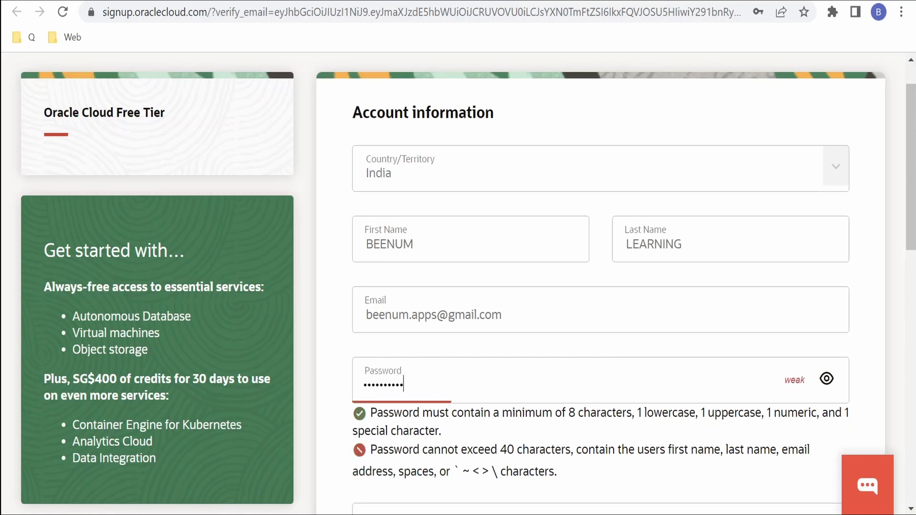
pyautogui.scroll(-3)
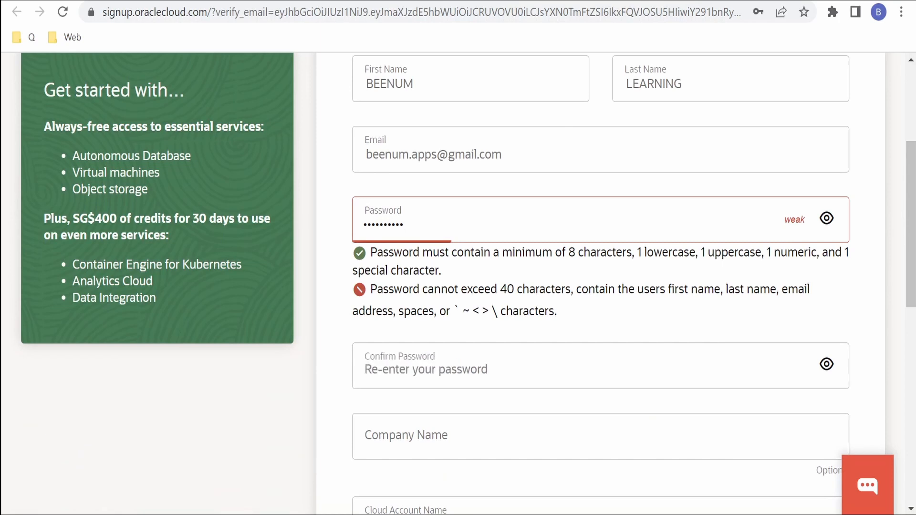
pyautogui.write('••••••')
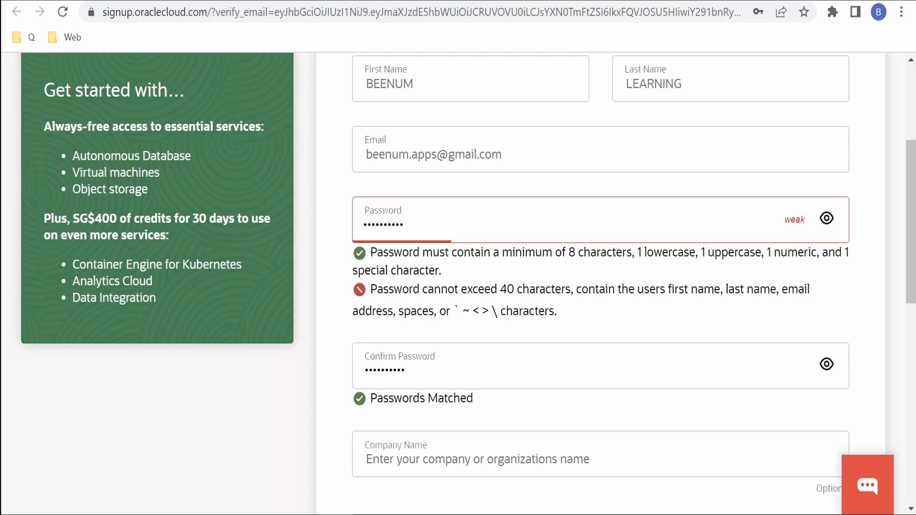
pyautogui.write('BEENUM LEARNING')
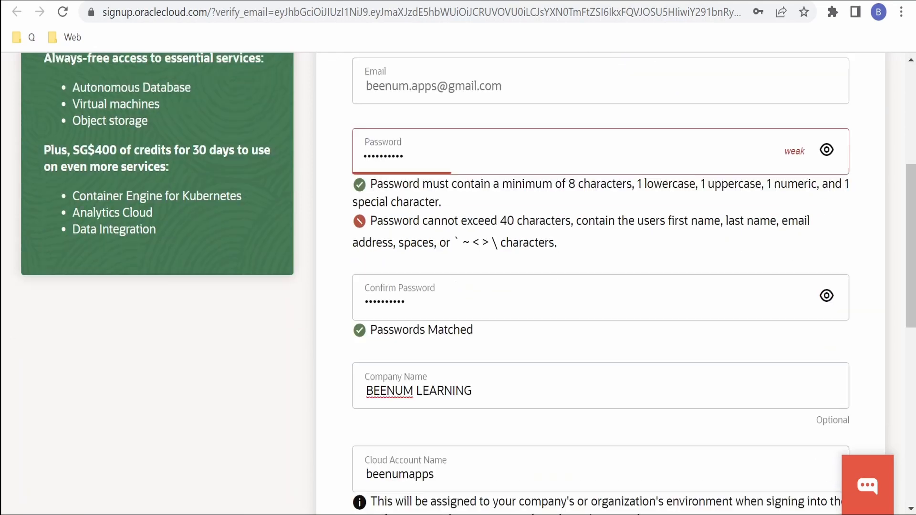
pyautogui.scroll(-3)
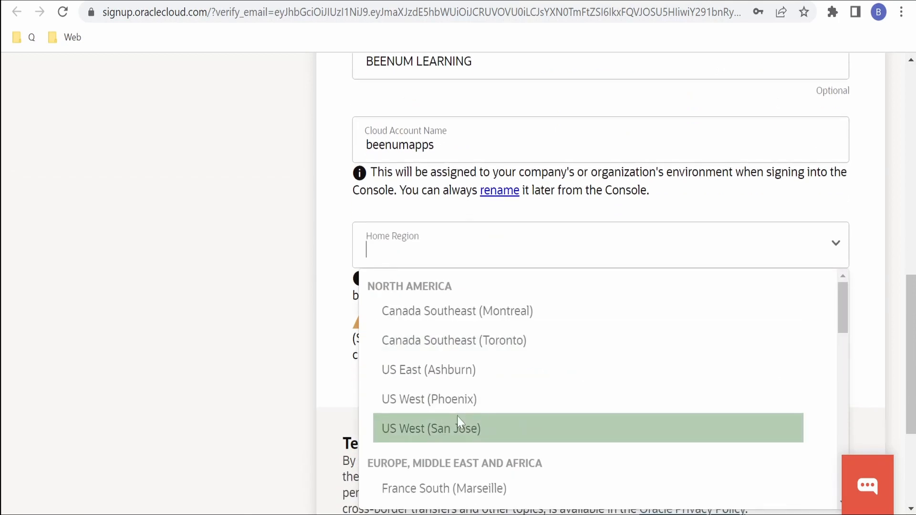
# Choose US East (Ashburn) from the Home Region dropdown
pyautogui.scroll(-3)
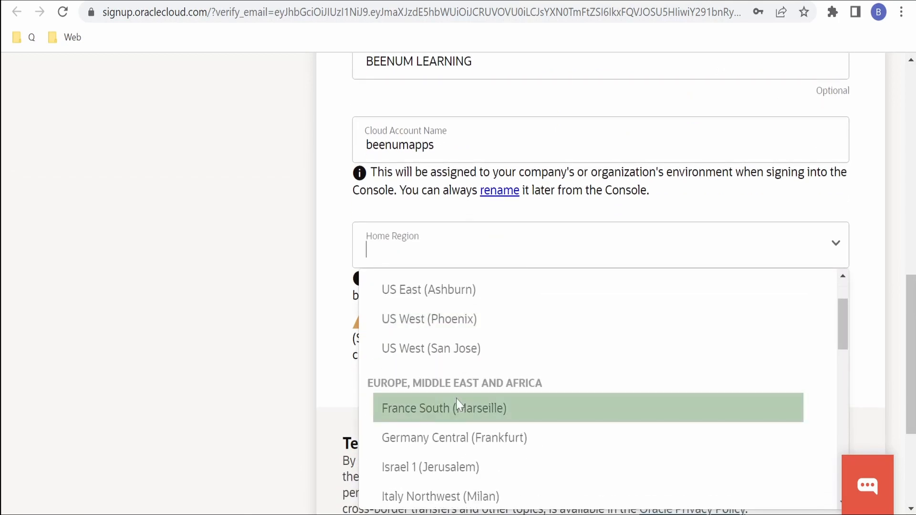
pyautogui.moveTo(496, 379)
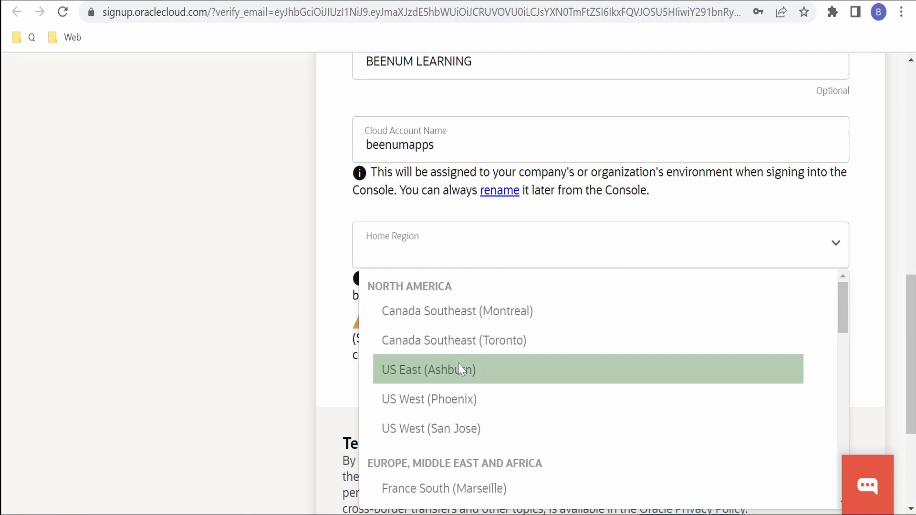
pyautogui.moveTo(462, 390)
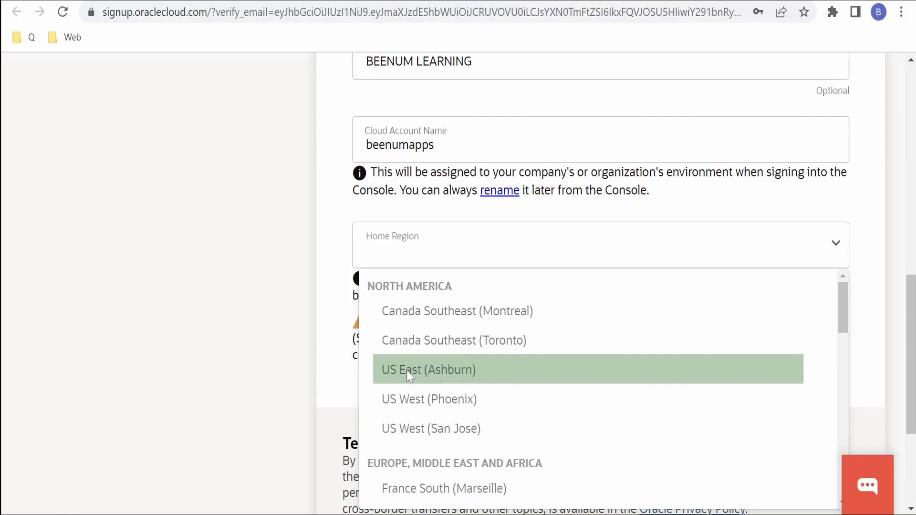
pyautogui.moveTo(408, 412)
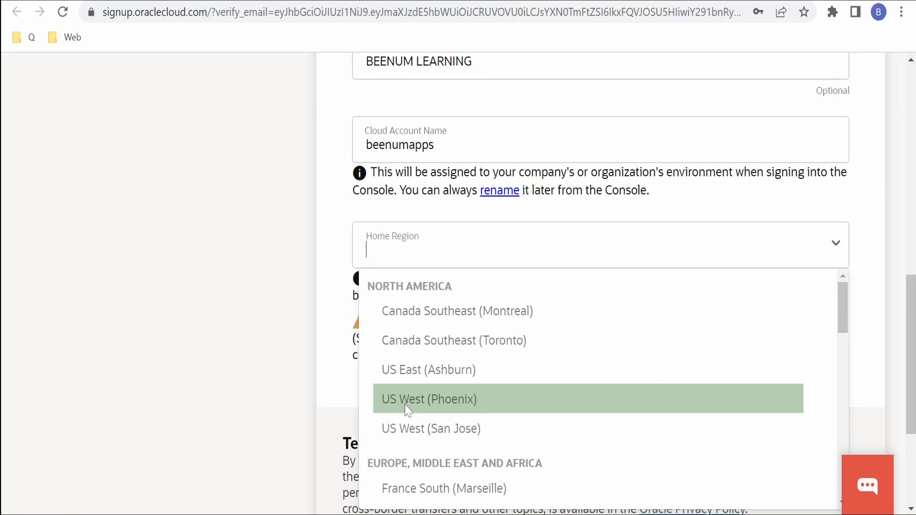
pyautogui.moveTo(407, 290)
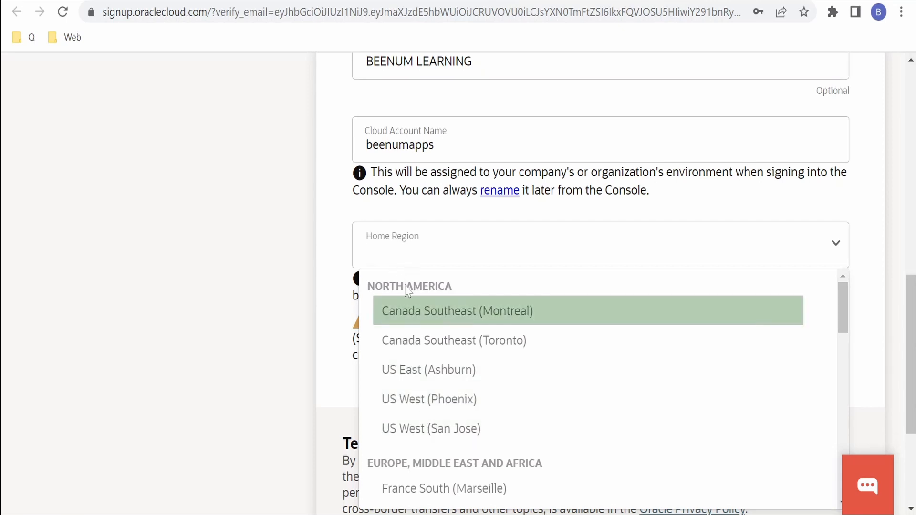
pyautogui.moveTo(439, 410)
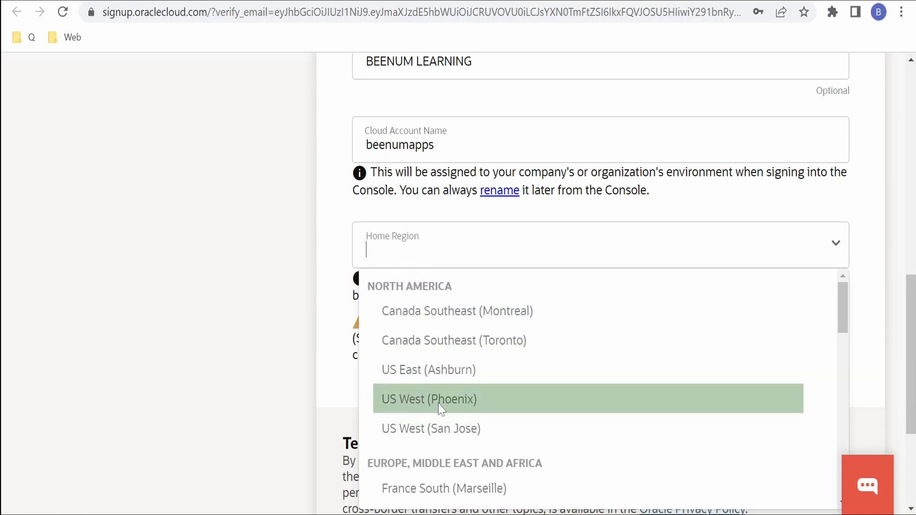
pyautogui.moveTo(453, 412)
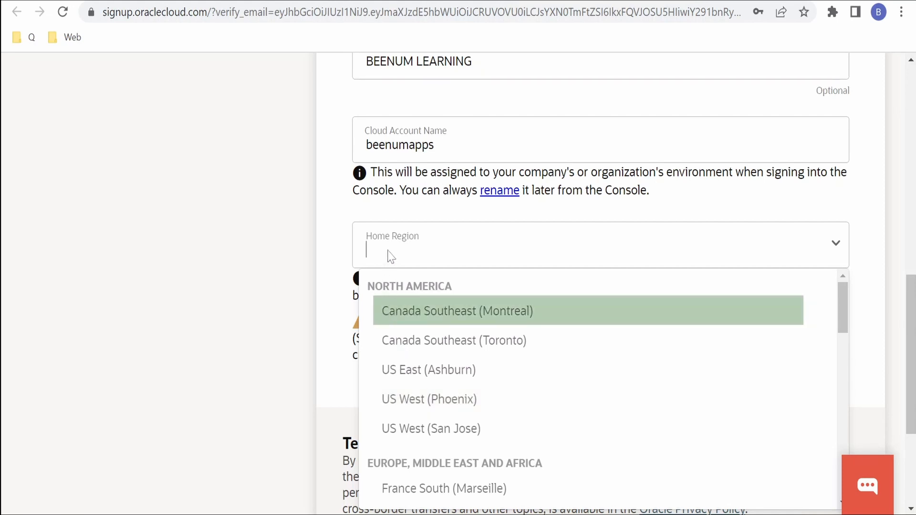
pyautogui.moveTo(456, 395)
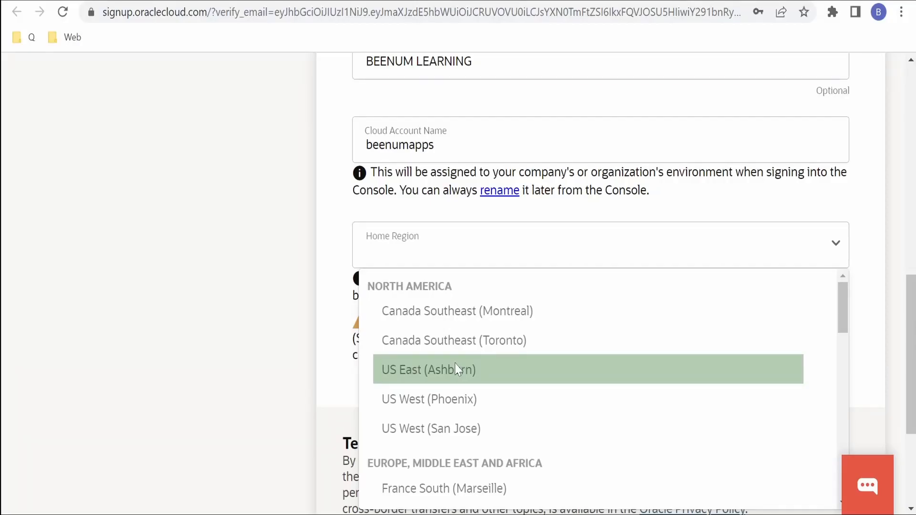
pyautogui.moveTo(455, 394)
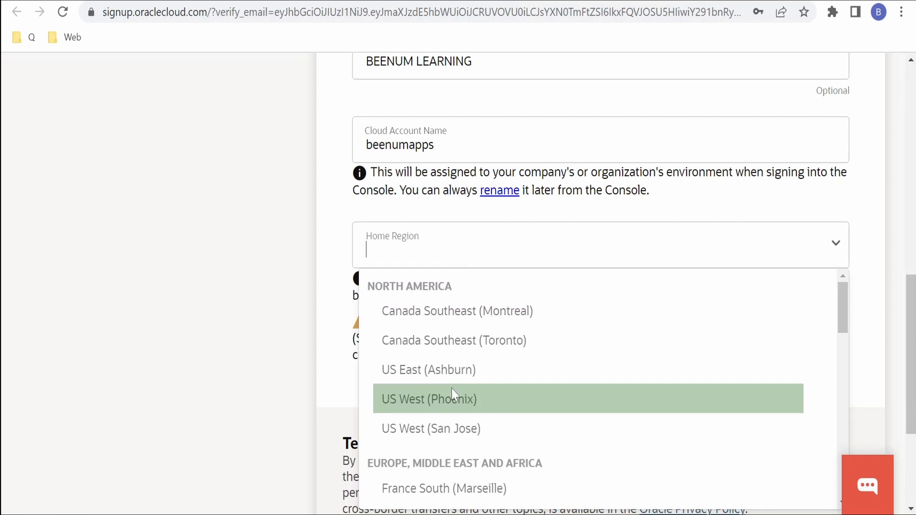
pyautogui.moveTo(449, 371)
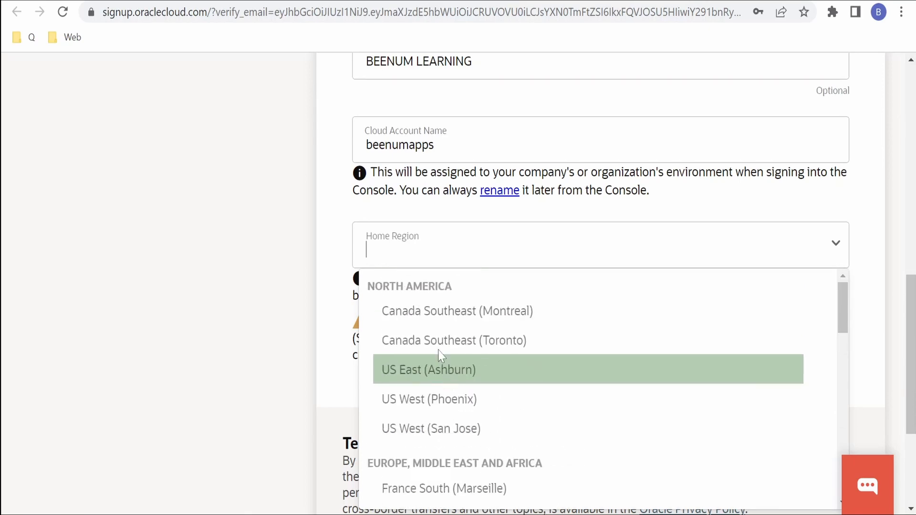
pyautogui.click(428, 370)
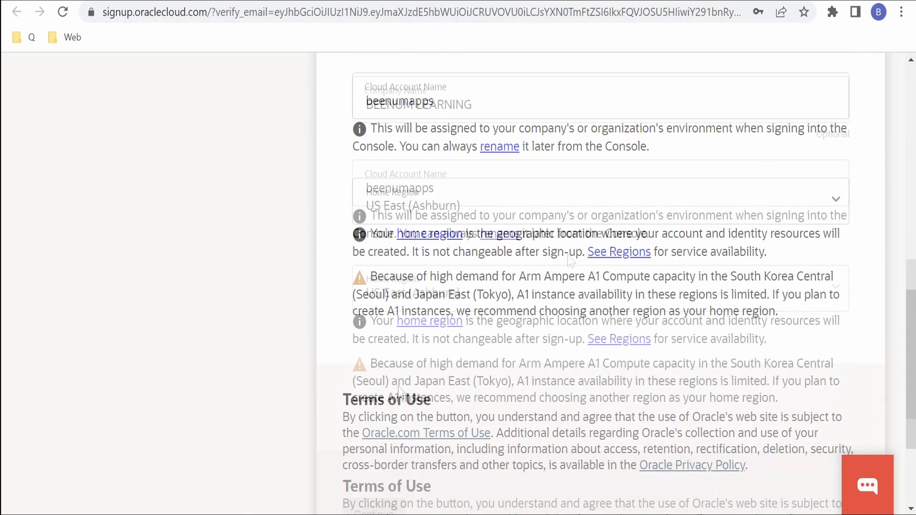
# Read the docs' Home Region and Terms of Use steps, highlighting the Terms of Use step
pyautogui.scroll(-3)
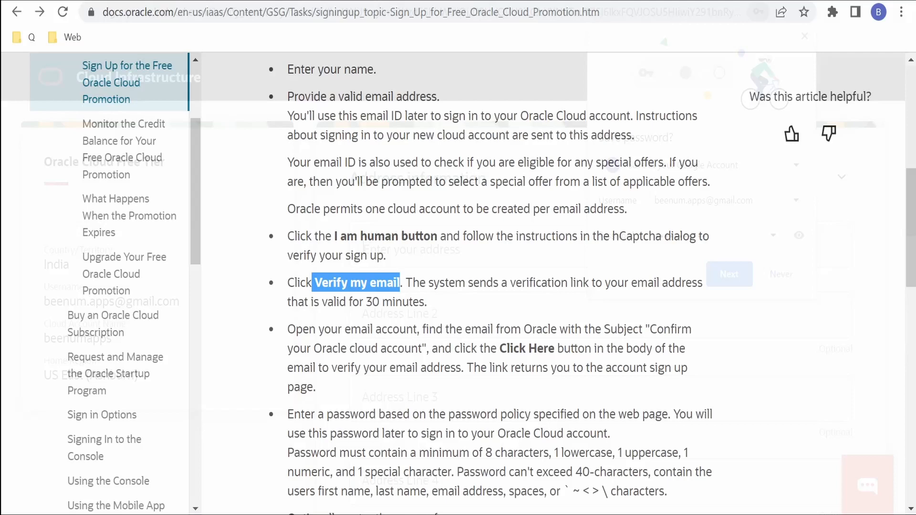
pyautogui.scroll(-3)
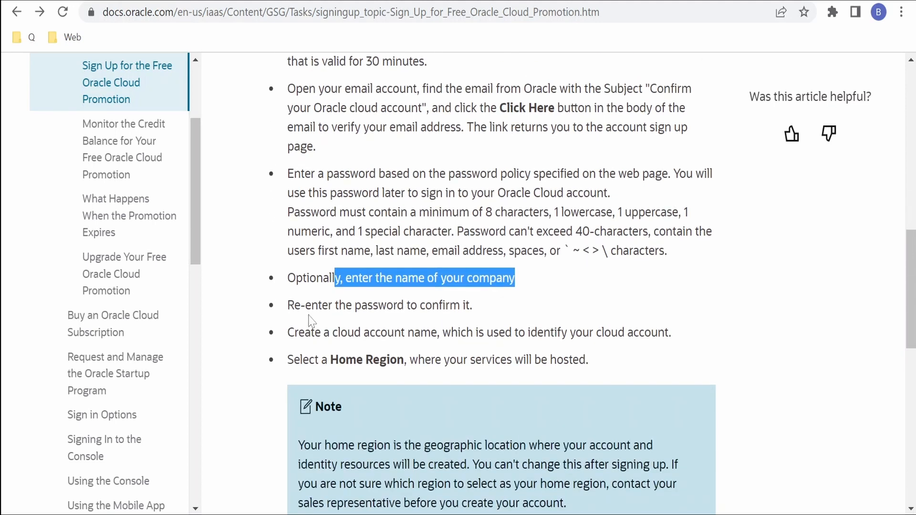
pyautogui.click(310, 321)
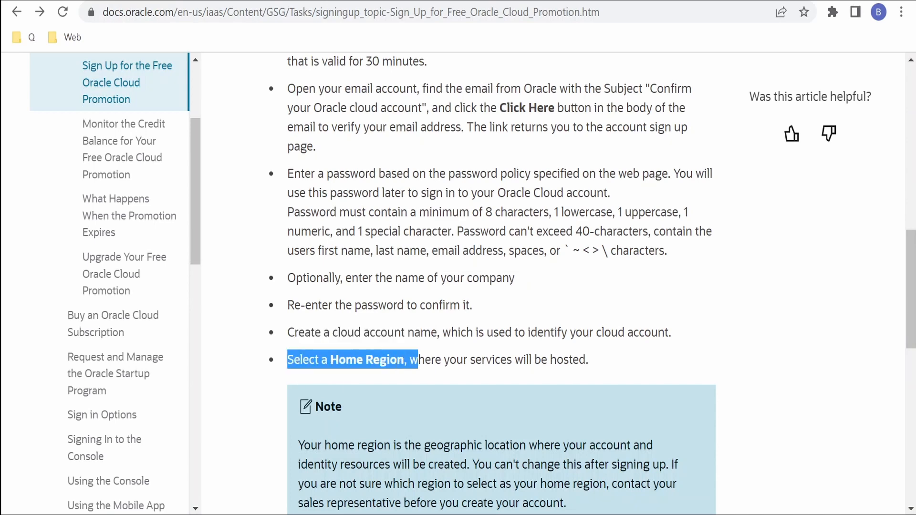
pyautogui.scroll(-3)
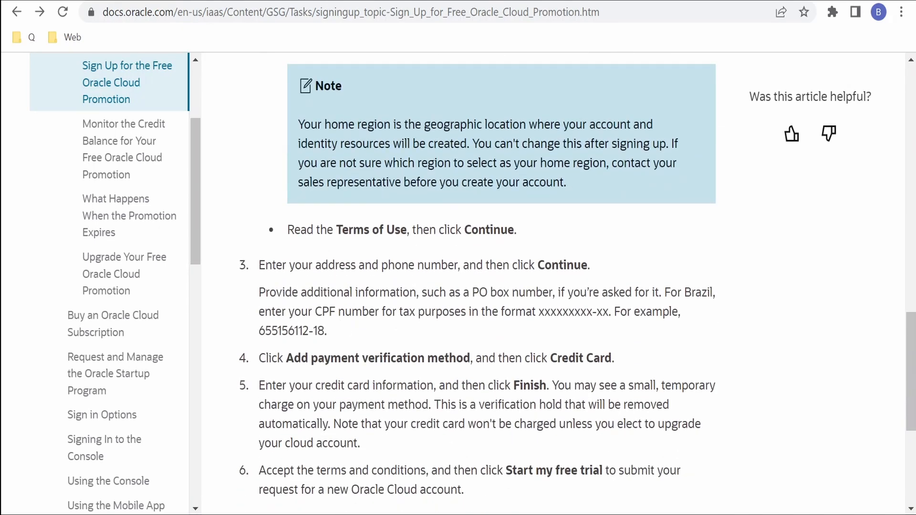
pyautogui.moveTo(286, 229); pyautogui.dragTo(406, 229)
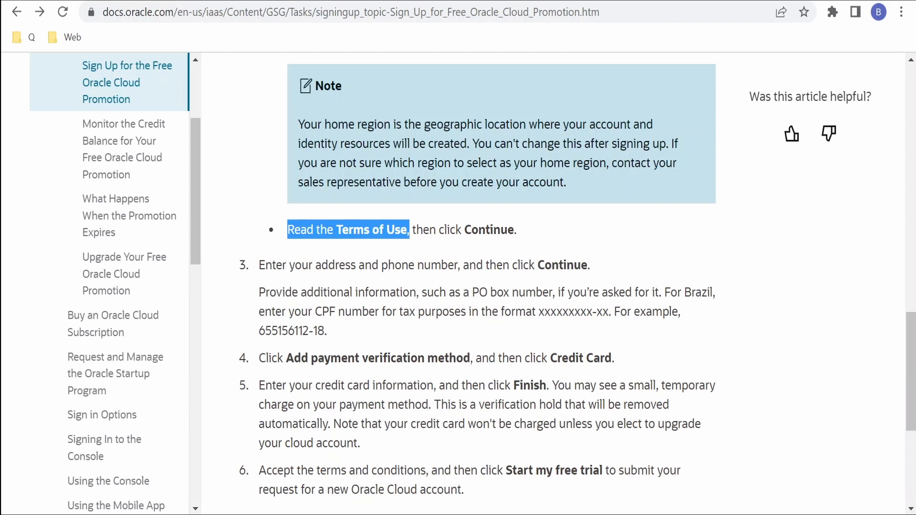
pyautogui.scroll(-3)
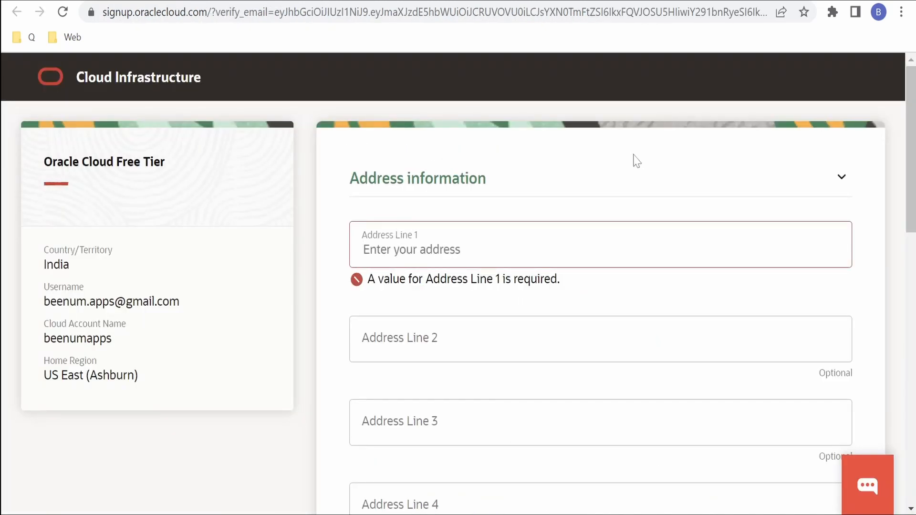
# Fill in city Bangalore, state KARNATAKA, the postal code and the phone number
pyautogui.write('B')
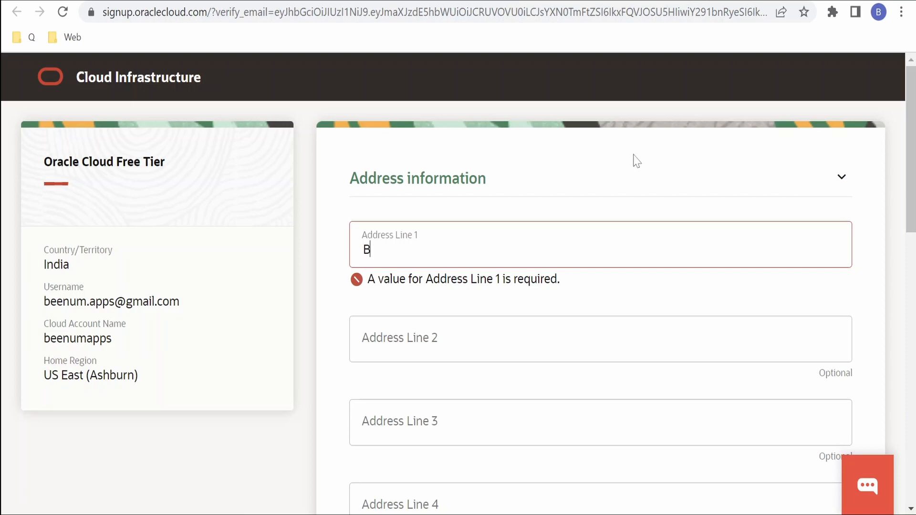
pyautogui.write('angalore')
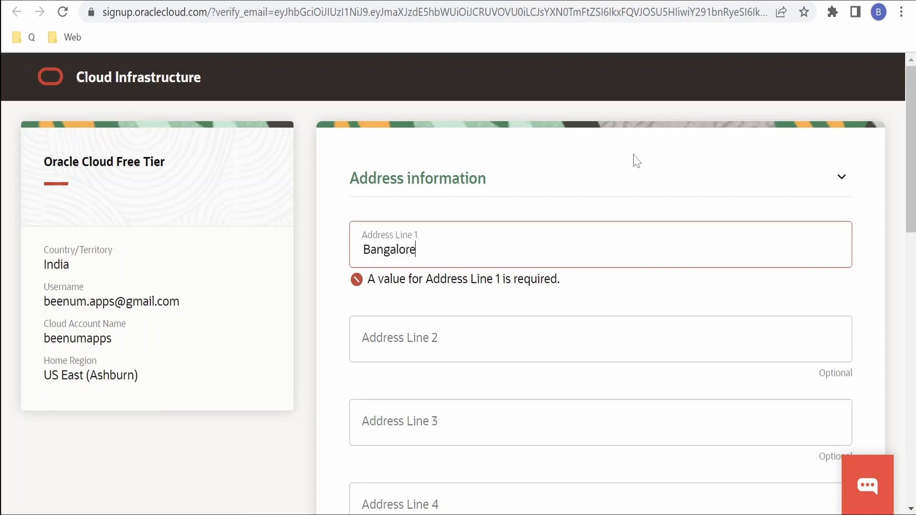
pyautogui.write('Bangalore')
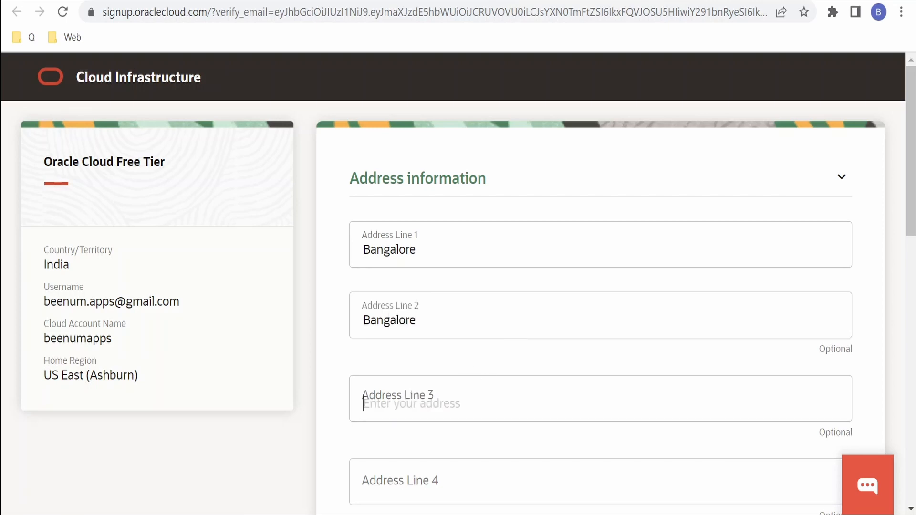
pyautogui.write('Bangalore')
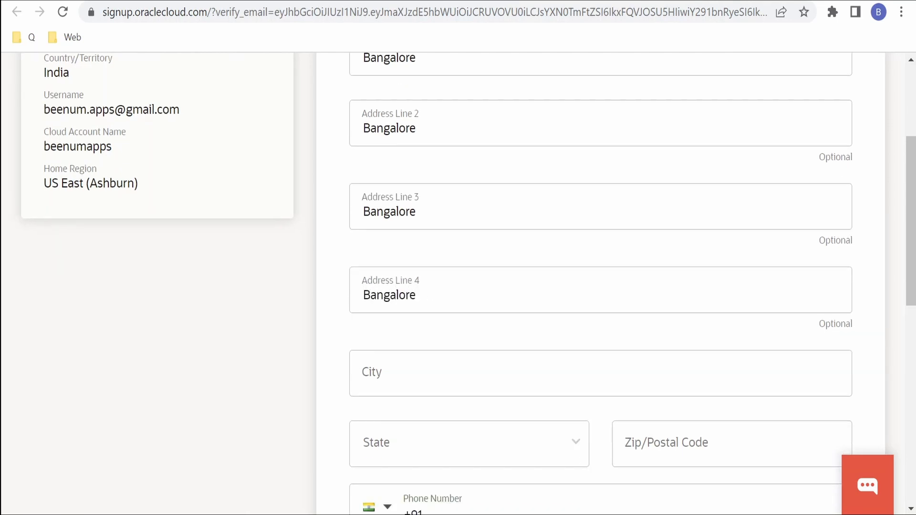
pyautogui.write('Ba')
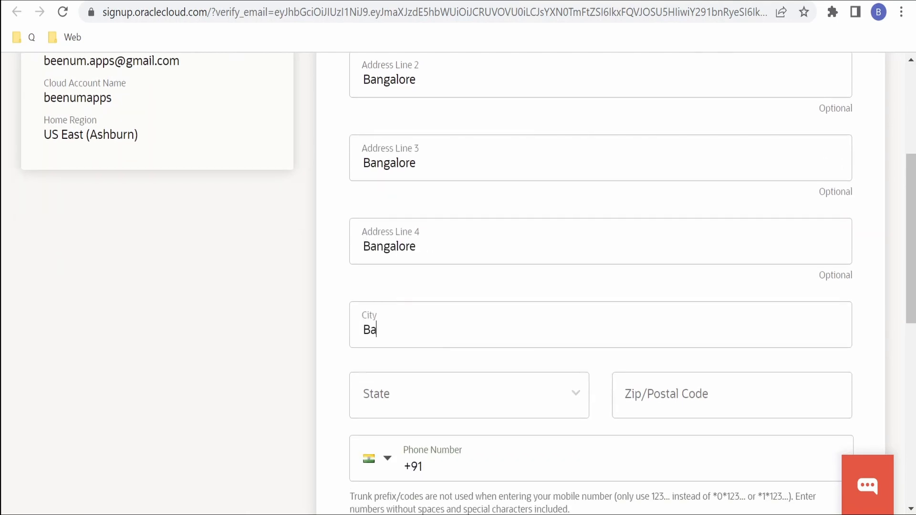
pyautogui.write('ngalore')
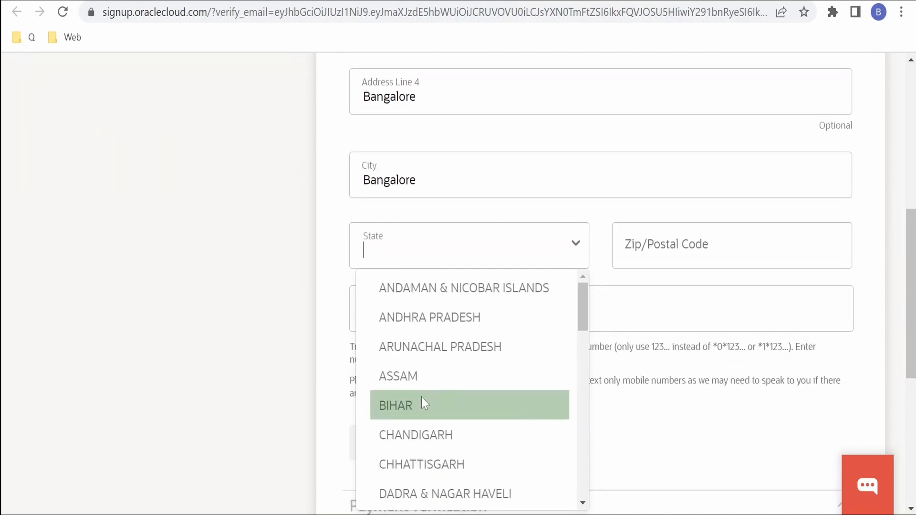
pyautogui.write('karn')
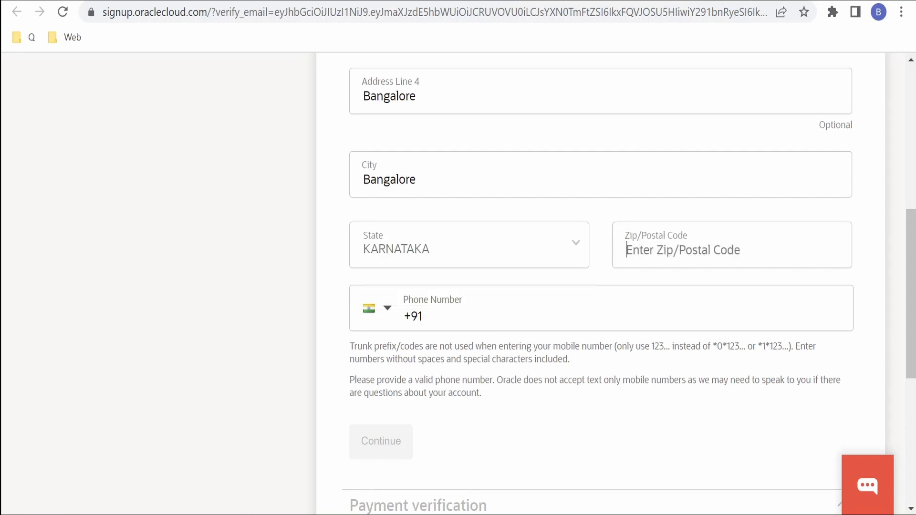
pyautogui.write('574')
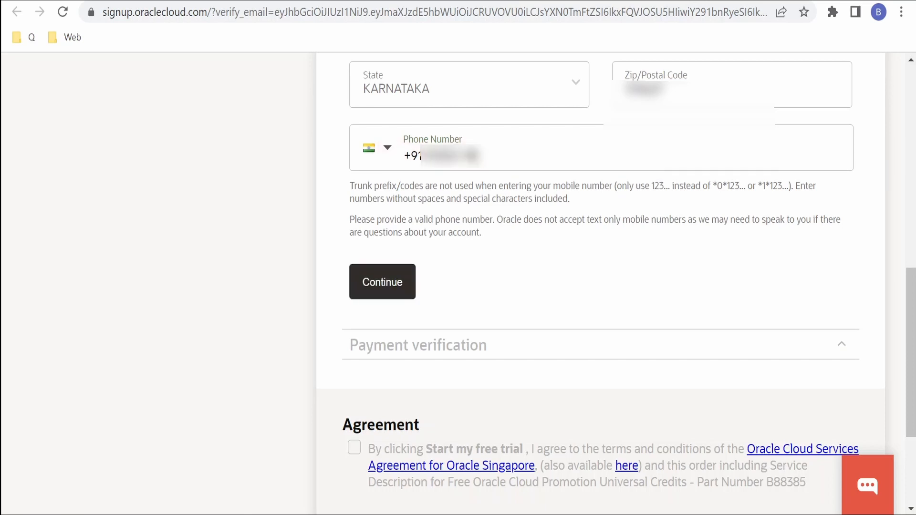
# Submit the address and phone details
pyautogui.click(382, 283)
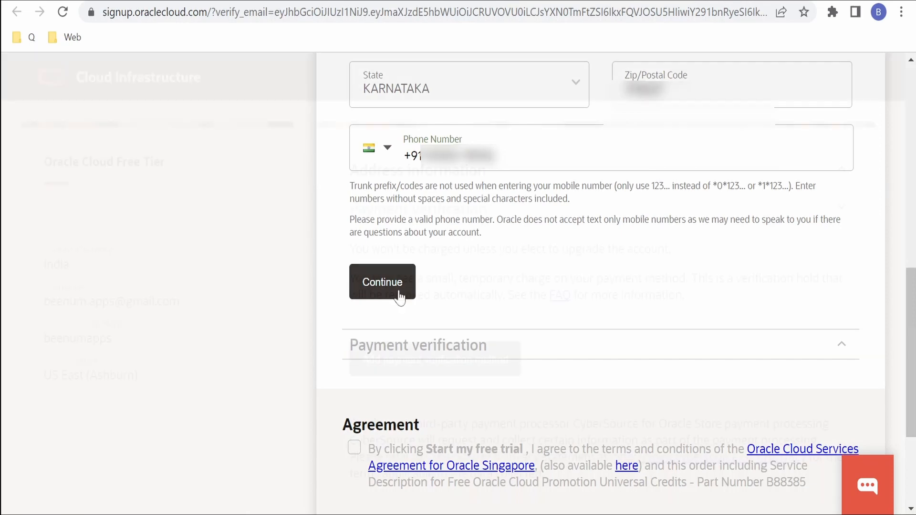
pyautogui.click(383, 282)
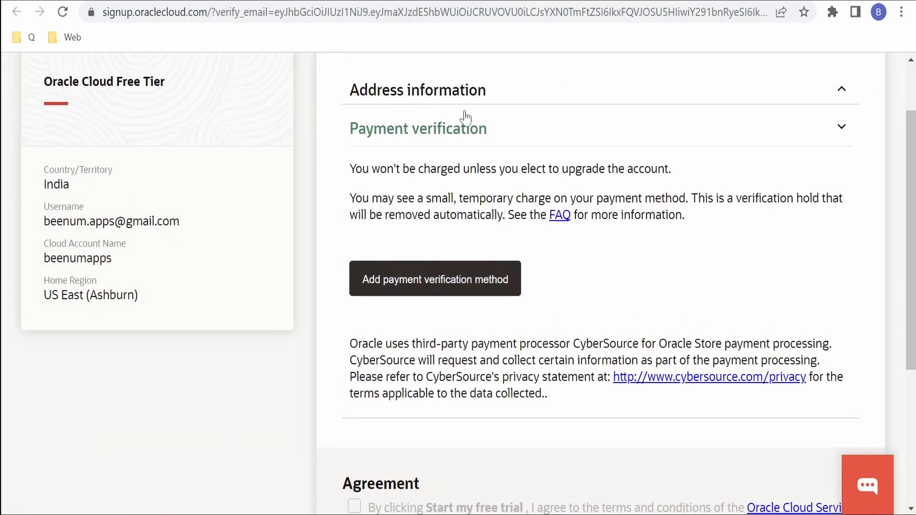
pyautogui.scroll(-3)
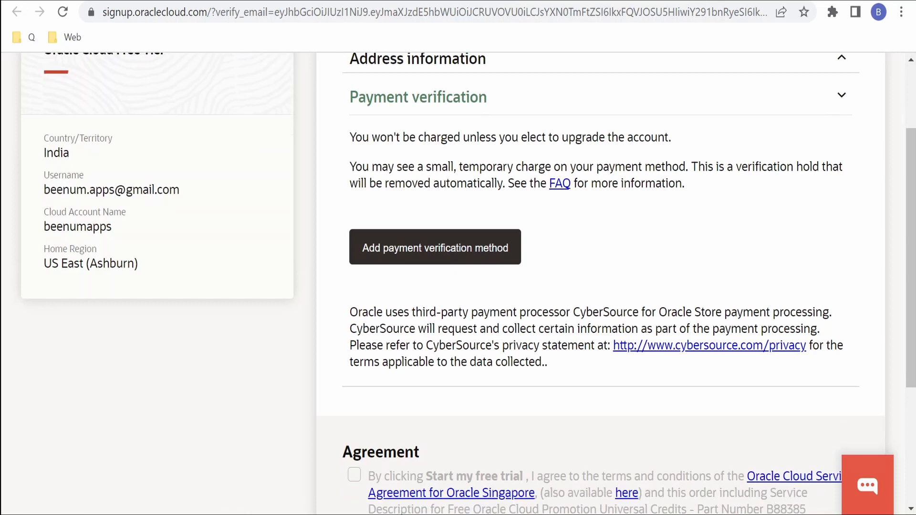
pyautogui.scroll(-3)
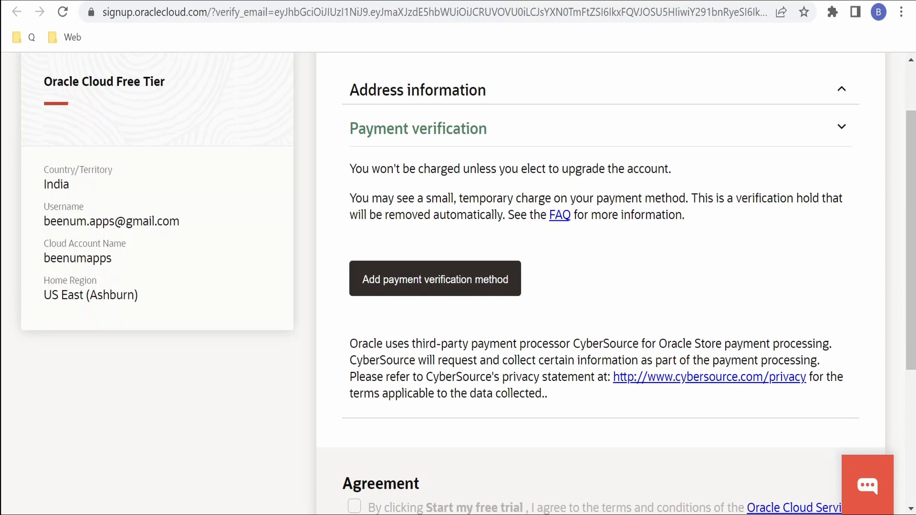
pyautogui.moveTo(435, 287)
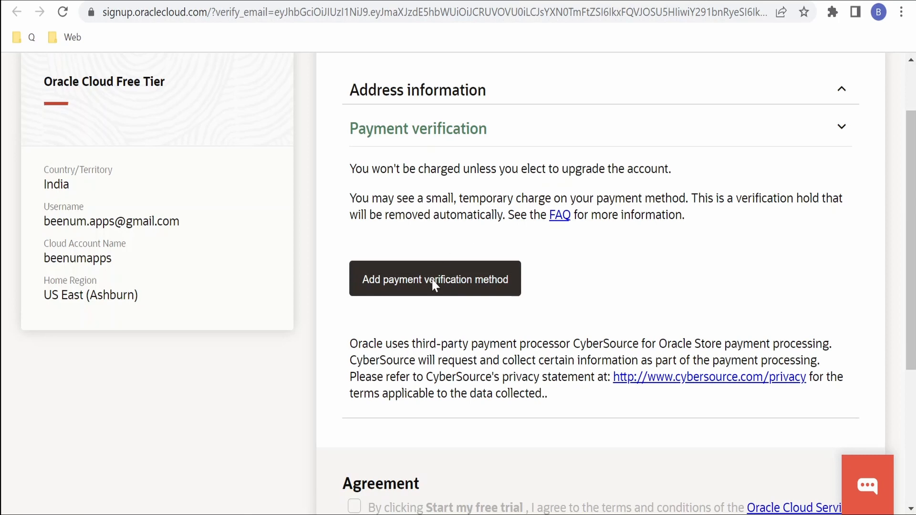
# Open the Oracle Pay payment verification window
pyautogui.click(435, 279)
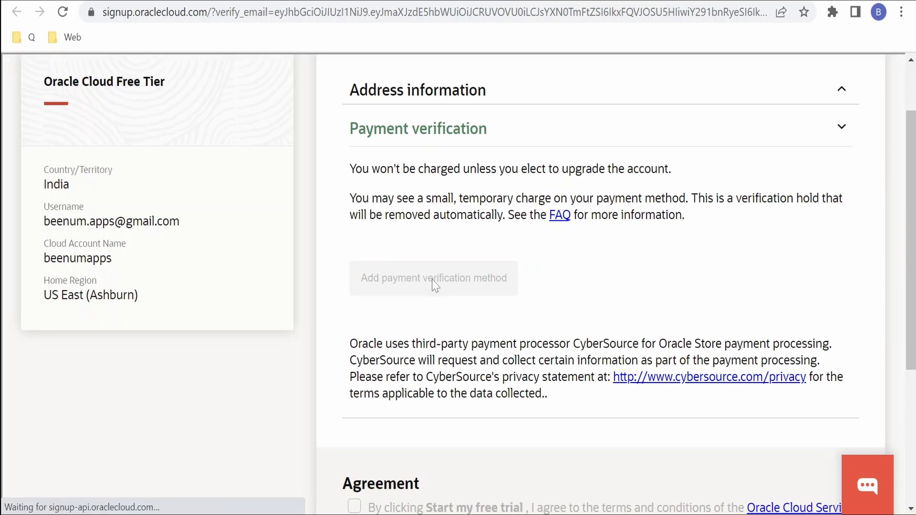
pyautogui.click(434, 278)
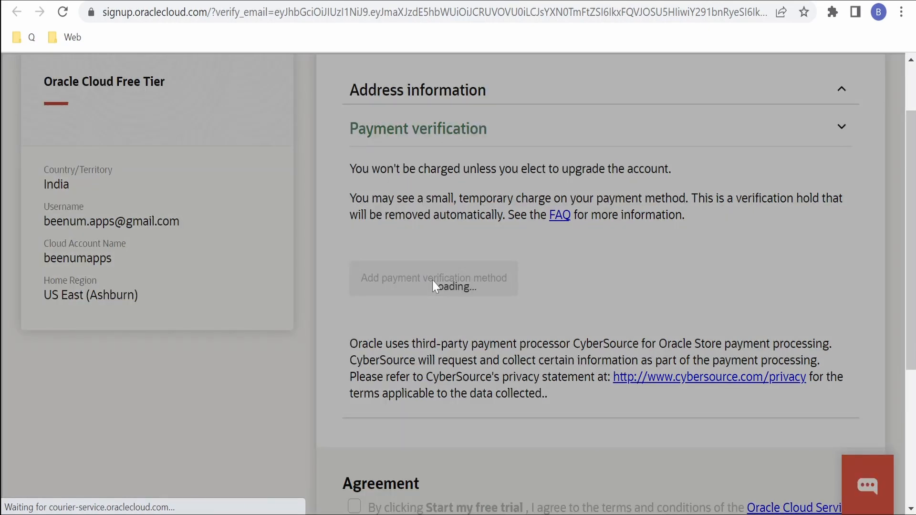
pyautogui.click(433, 279)
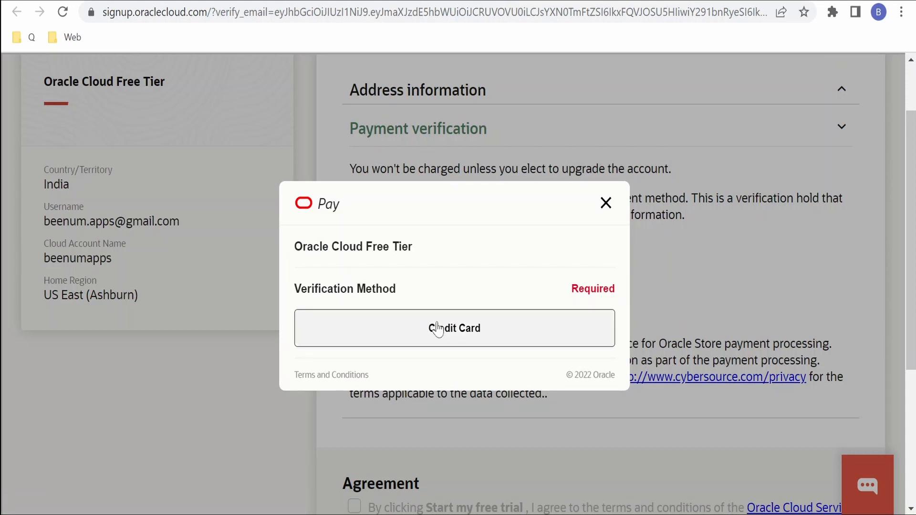
# Choose Credit Card verification with Visa, submit the empty card form, then close it
pyautogui.click(455, 328)
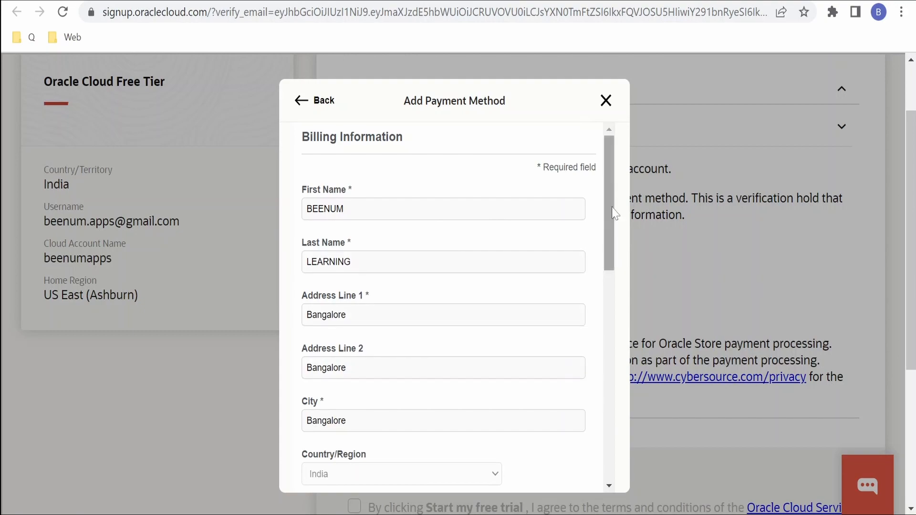
pyautogui.scroll(-3)
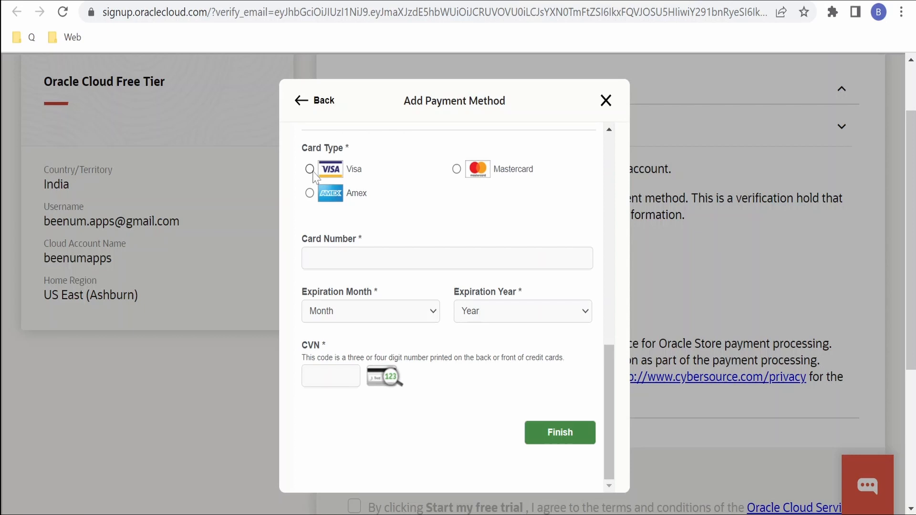
pyautogui.click(309, 169)
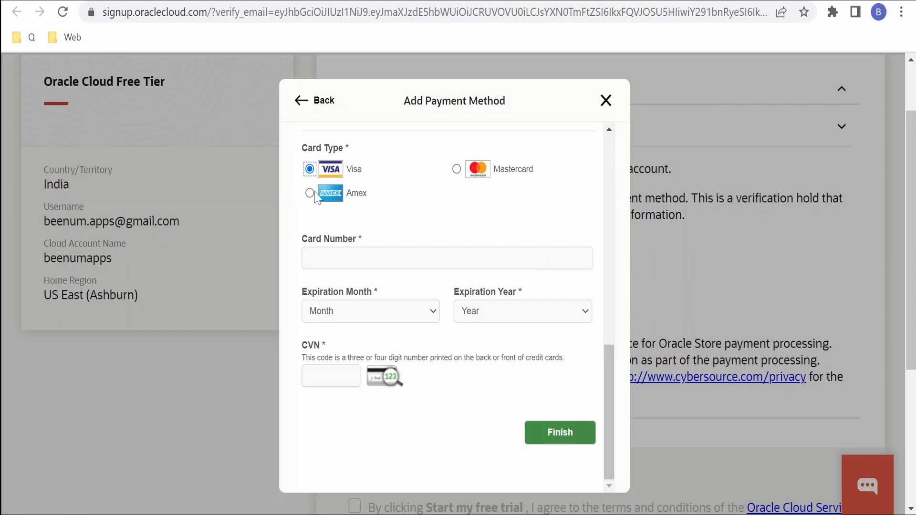
pyautogui.moveTo(515, 179)
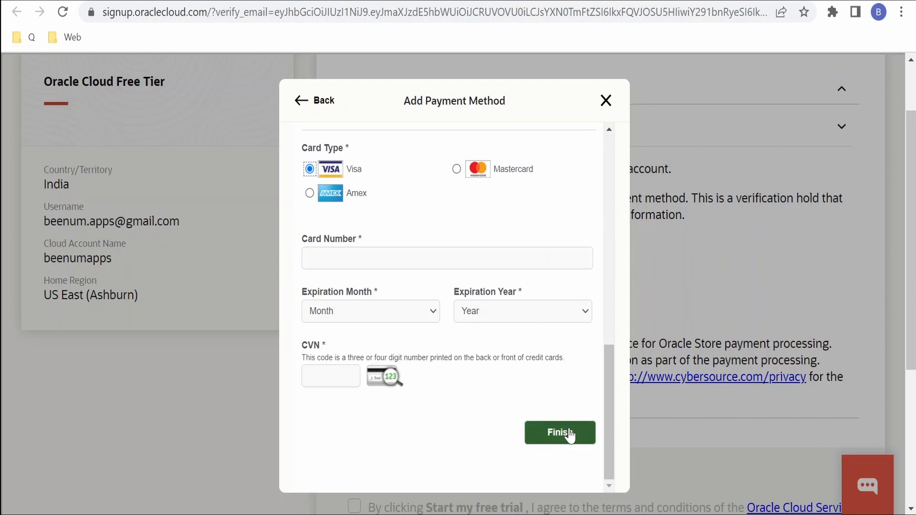
pyautogui.click(560, 433)
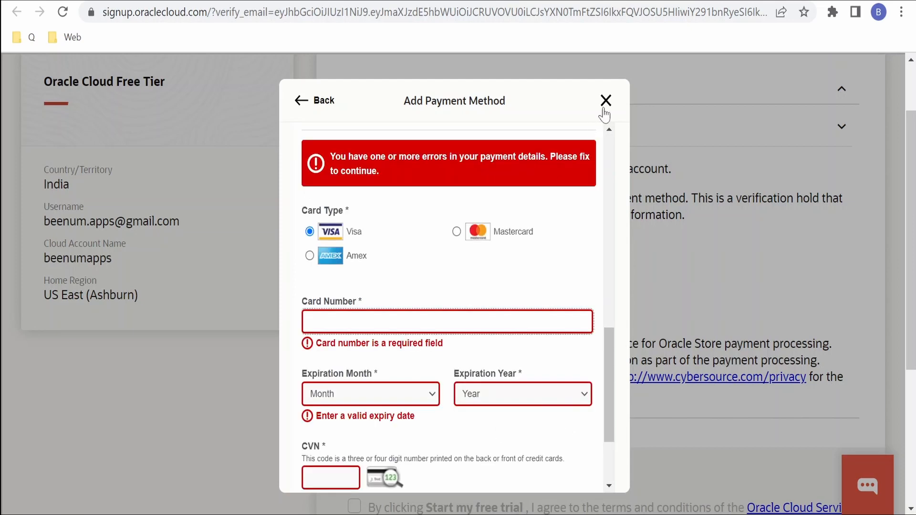
pyautogui.click(605, 101)
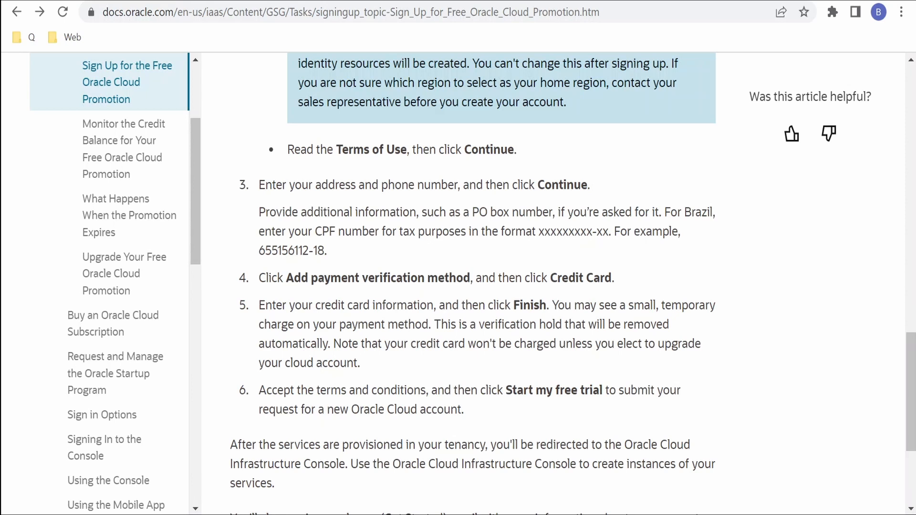
# Read the documentation's Credit Card step 4 and card-entry step 5, scrolling through
pyautogui.doubleClick(580, 278)
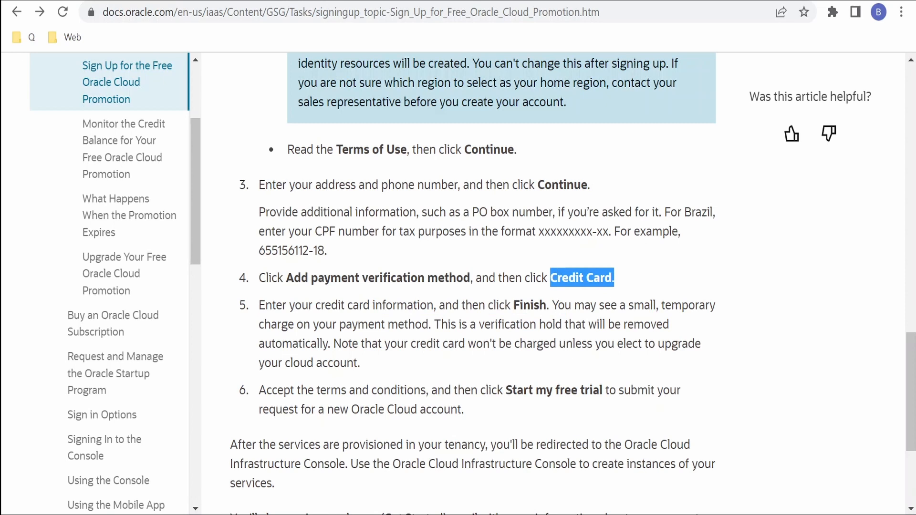
pyautogui.moveTo(689, 330)
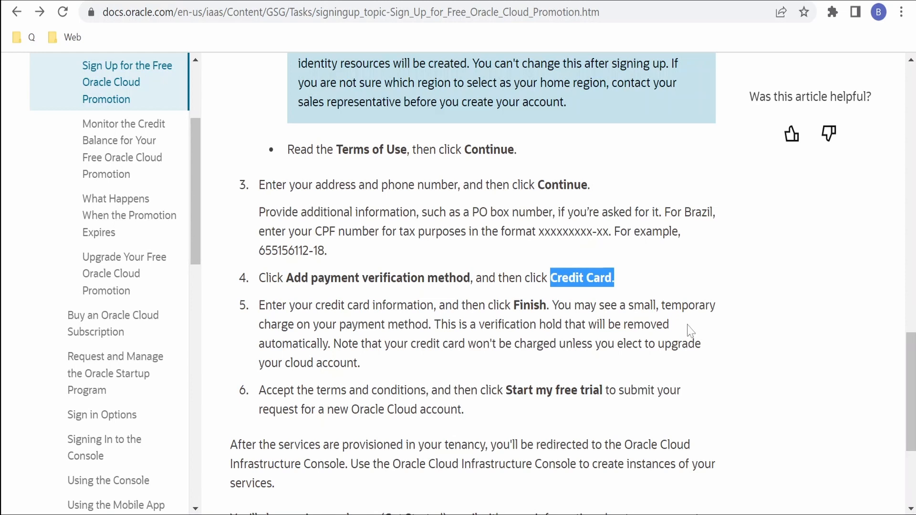
pyautogui.moveTo(407, 343)
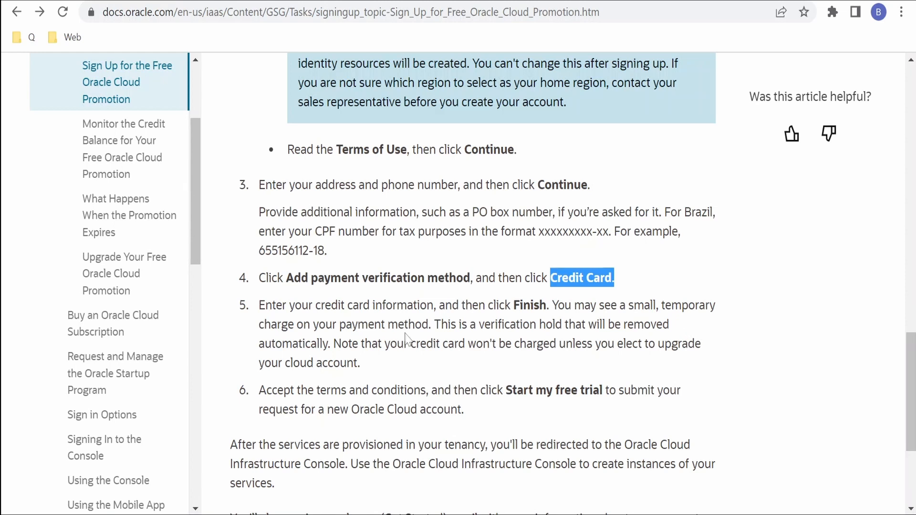
pyautogui.moveTo(408, 340)
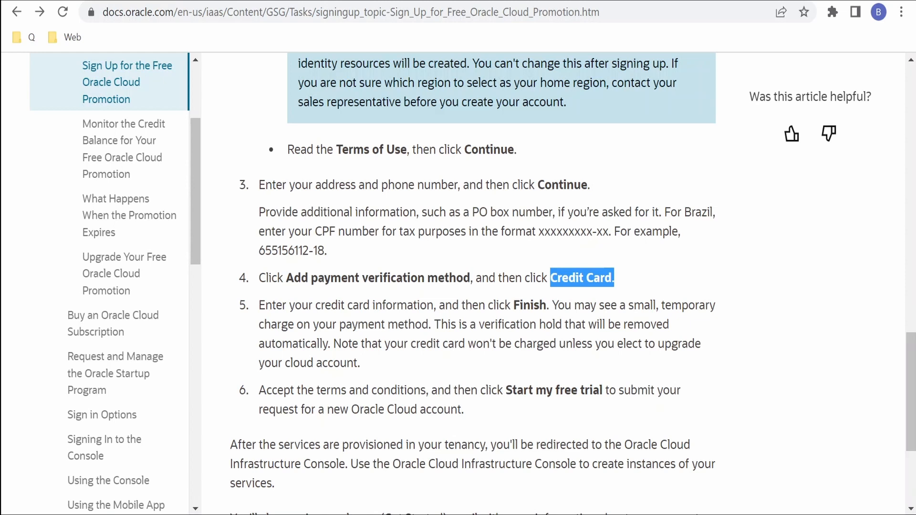
pyautogui.moveTo(288, 305); pyautogui.dragTo(360, 363)
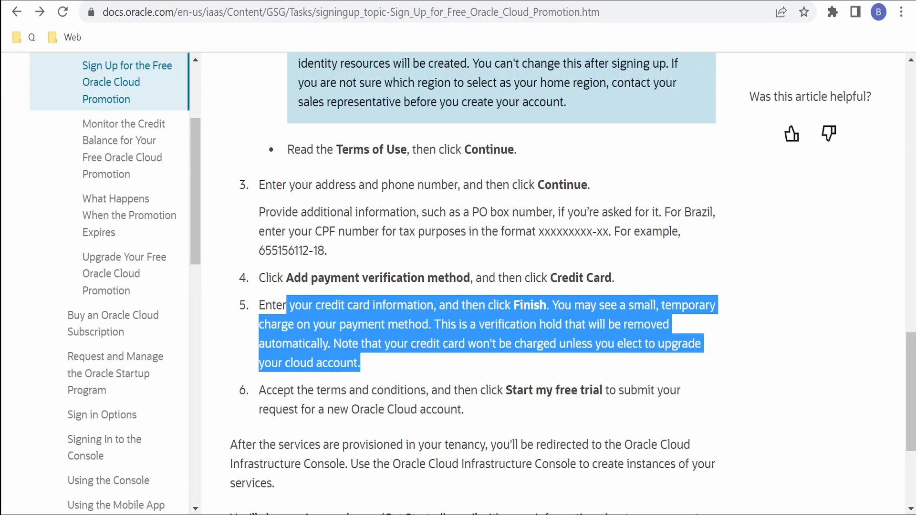
pyautogui.moveTo(675, 336)
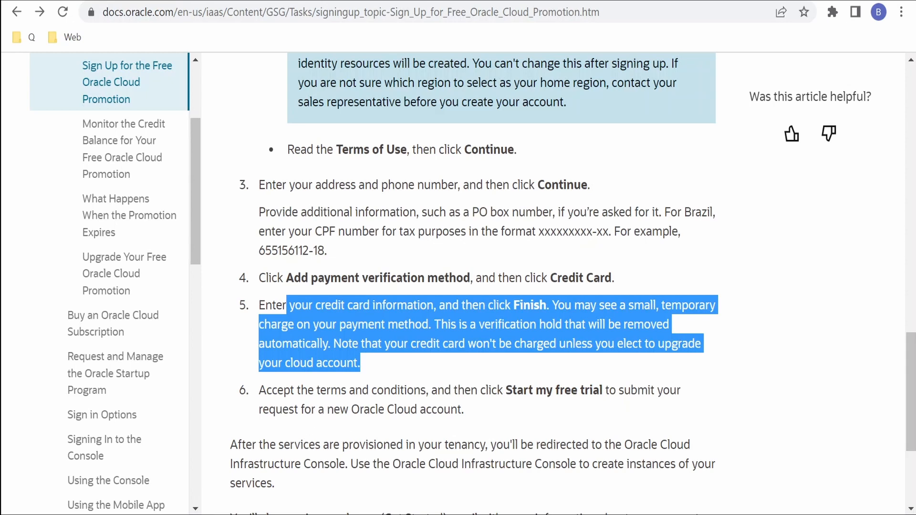
pyautogui.scroll(-3)
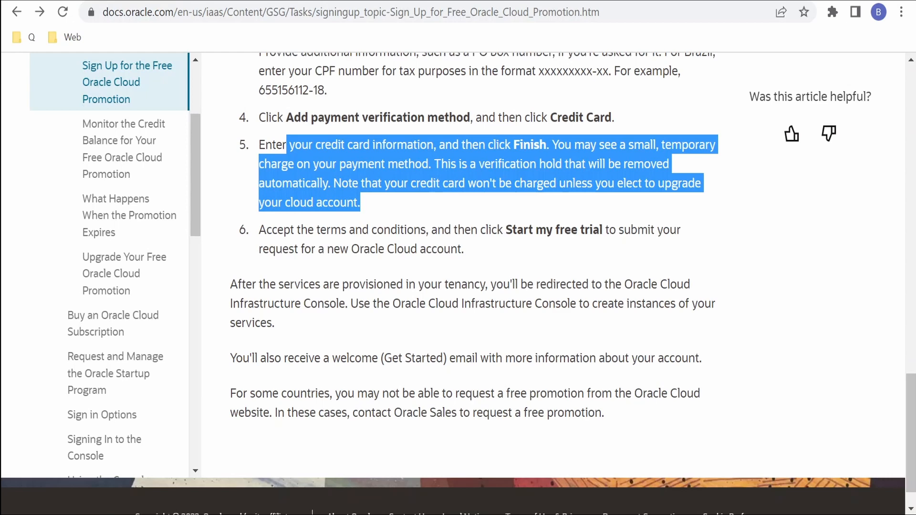
pyautogui.moveTo(698, 376)
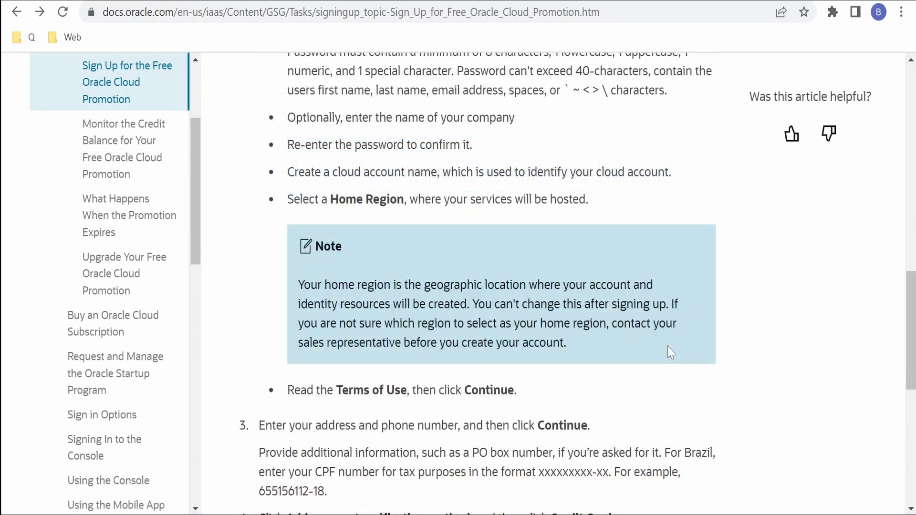
pyautogui.moveTo(637, 369)
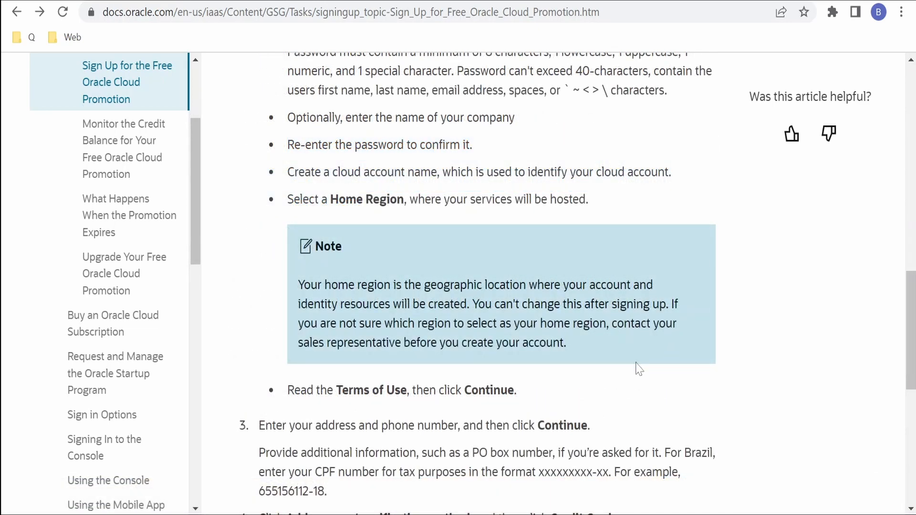